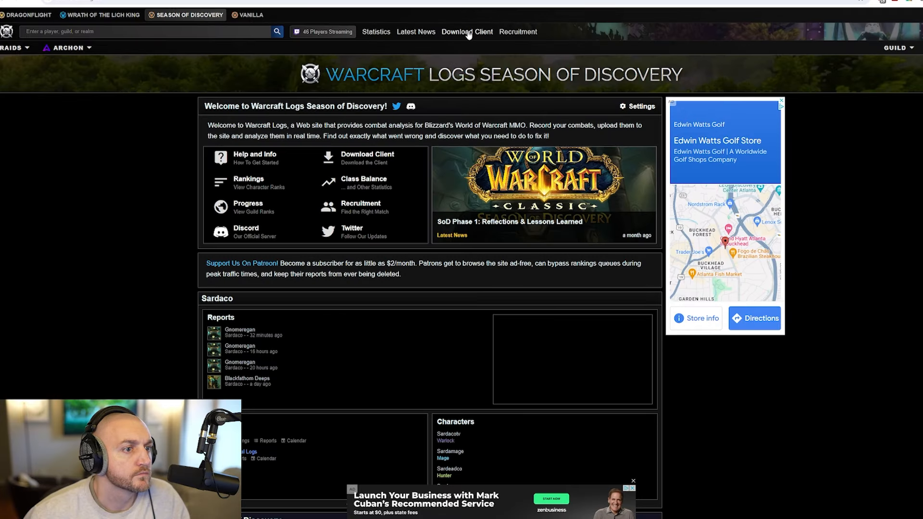
Go to the Download Client page from the Warcraft Logs homepage
click(467, 32)
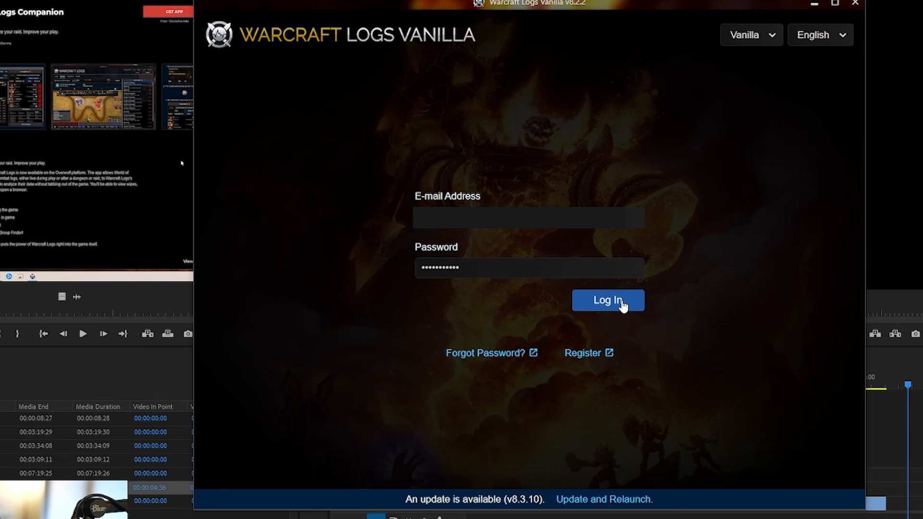
Log in to the uploader with the filled-in email and password
click(608, 300)
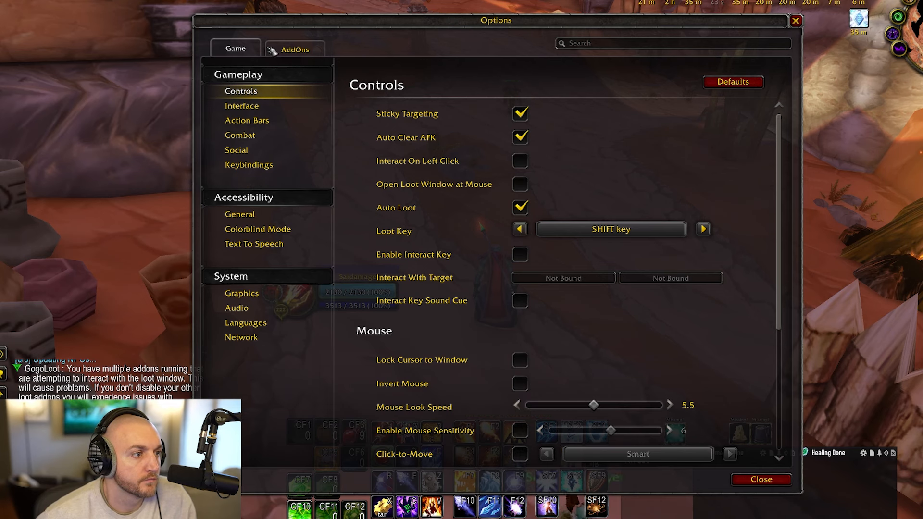
Enable Advanced Combat Logging under System > Network in the game options
click(240, 338)
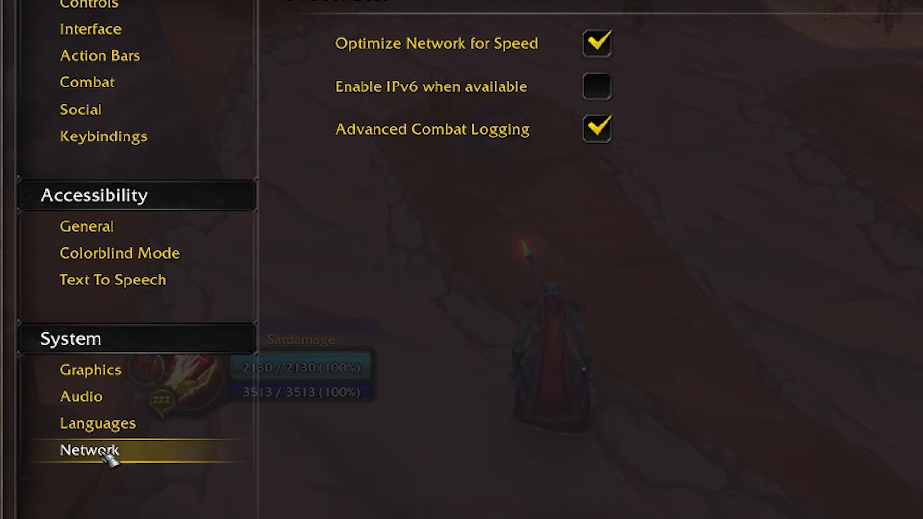
click(596, 128)
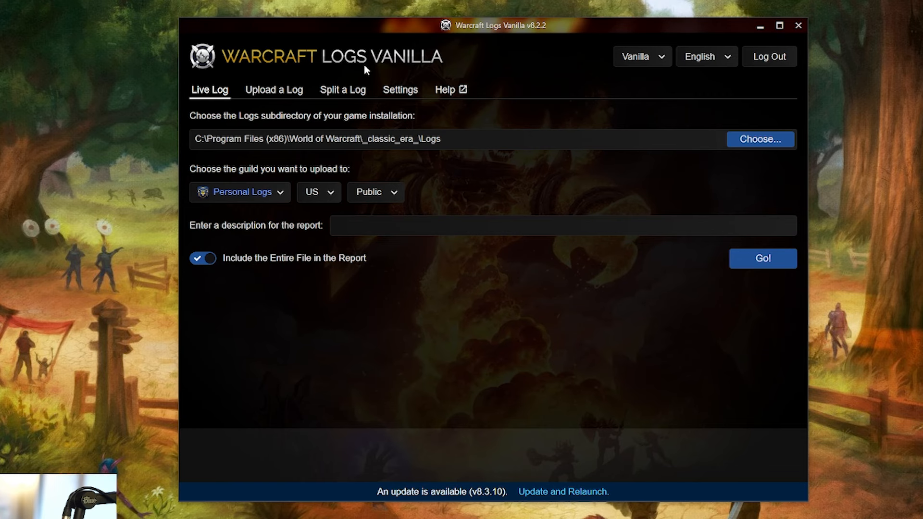
mouse_move(291, 420)
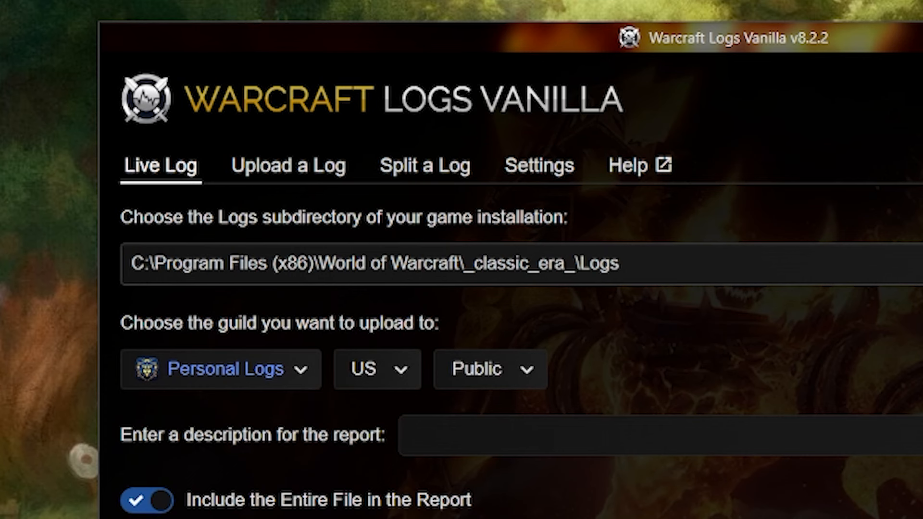
Point Live Log at the _classic_era_ Logs folder and start live logging
click(233, 38)
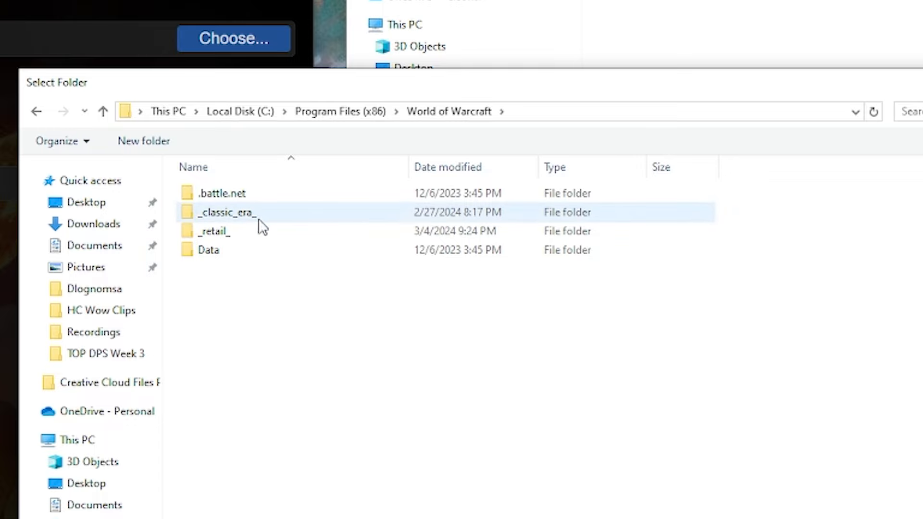
double_click(227, 211)
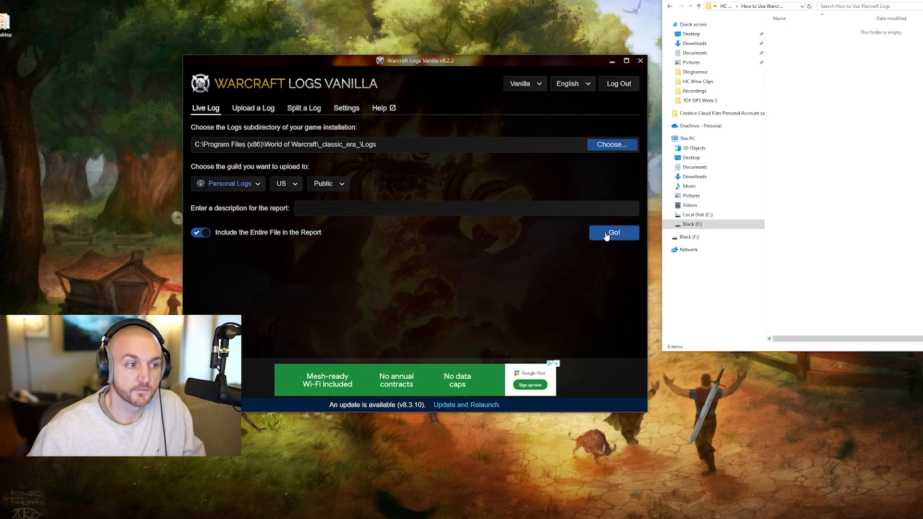
click(613, 233)
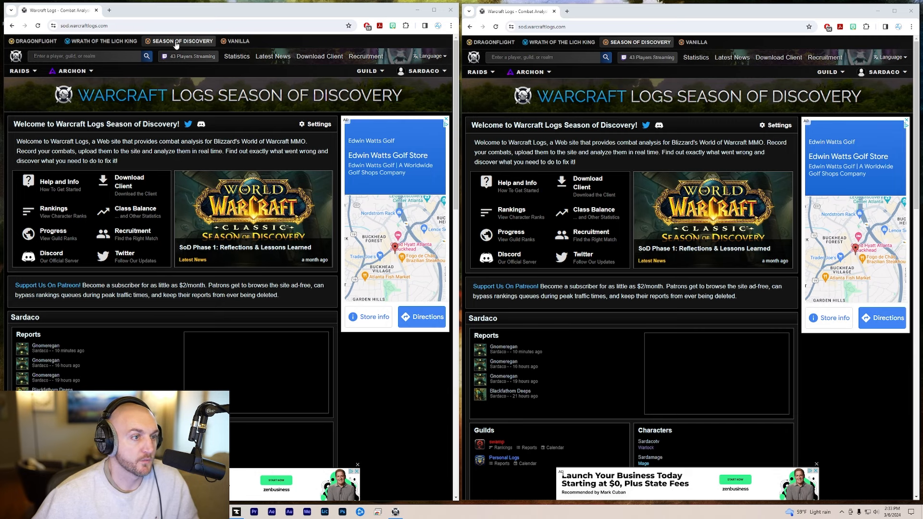
mouse_move(231, 133)
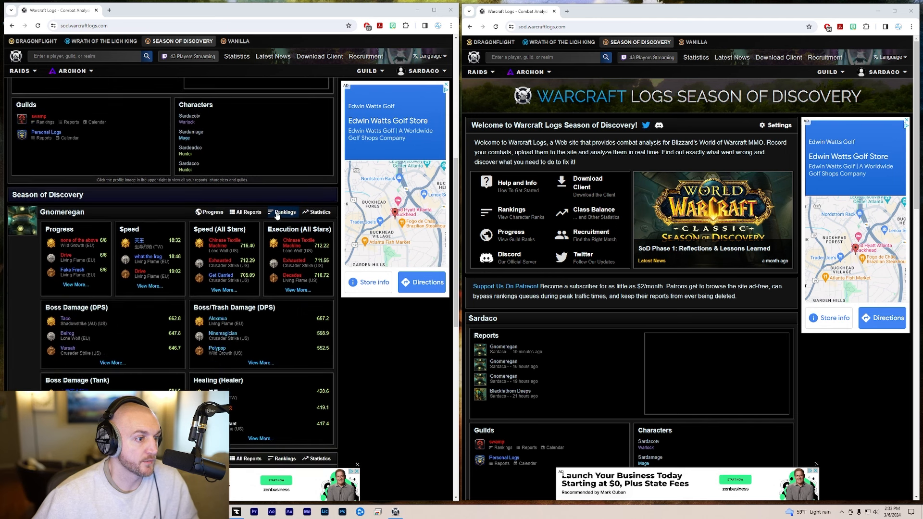
Show Gnomeregan Fire Mage damage rankings on the left and Sardamage's character page on the right
click(282, 212)
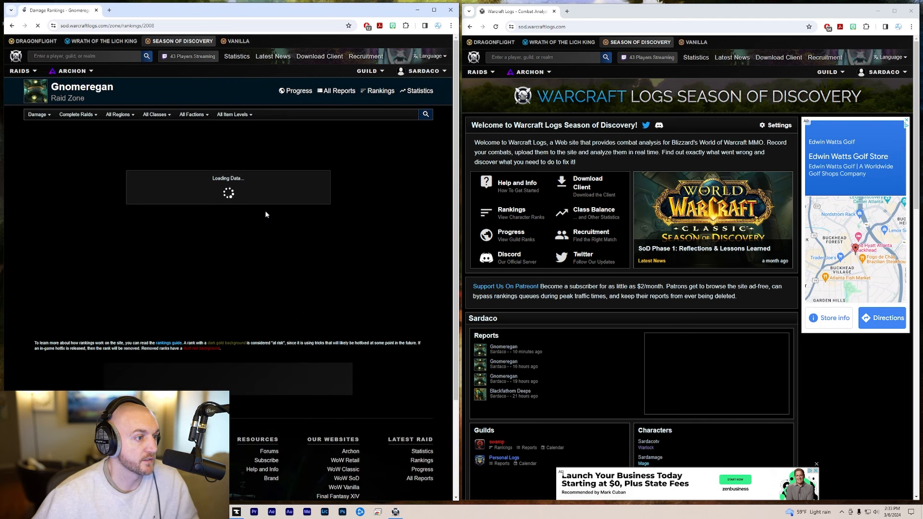
click(155, 115)
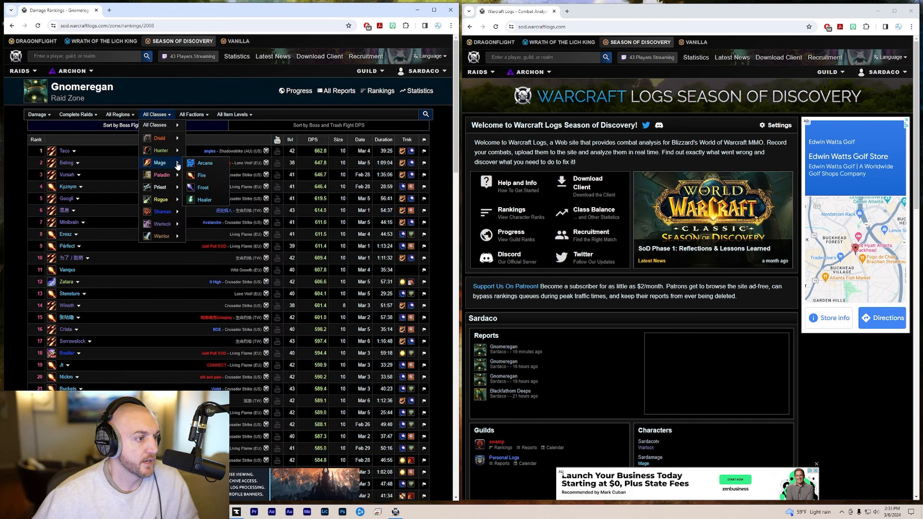
click(202, 175)
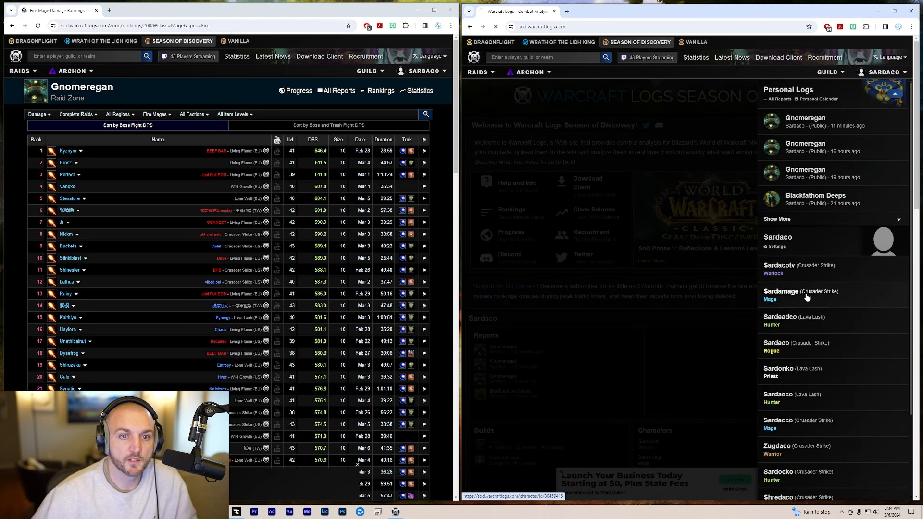
click(784, 295)
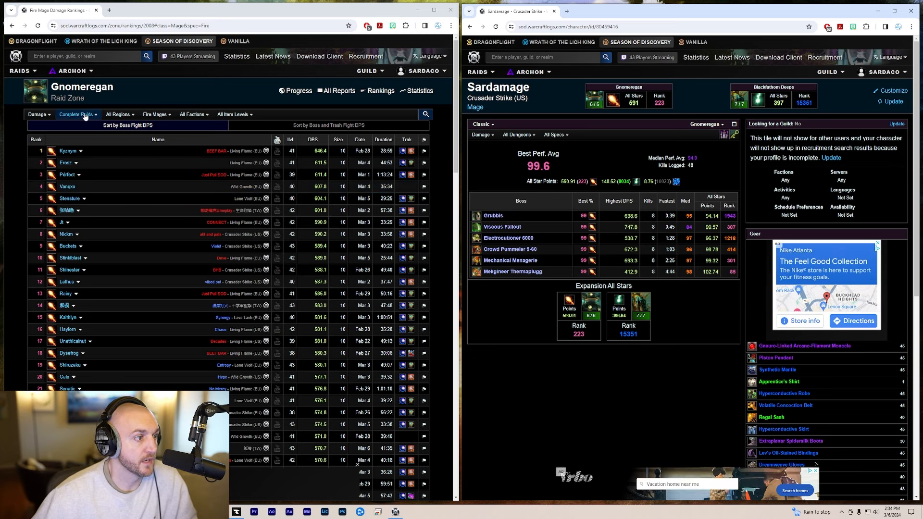
Filter the Fire Mage rankings to Grubbis and show Sardamage's Grubbis parse history beside them
click(74, 115)
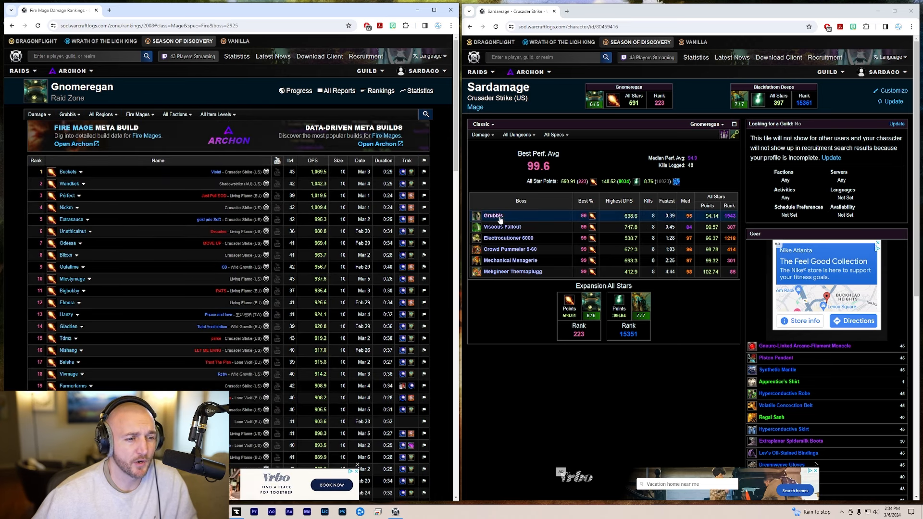
click(493, 216)
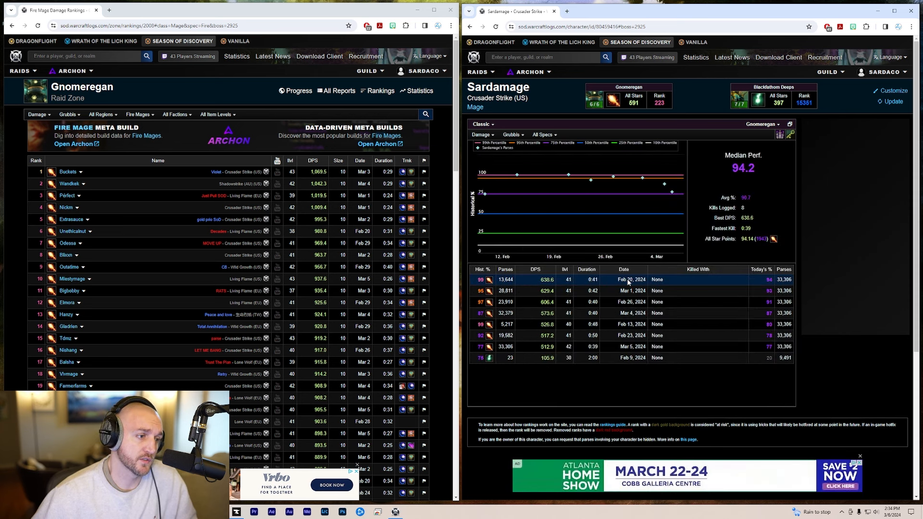
mouse_move(542, 280)
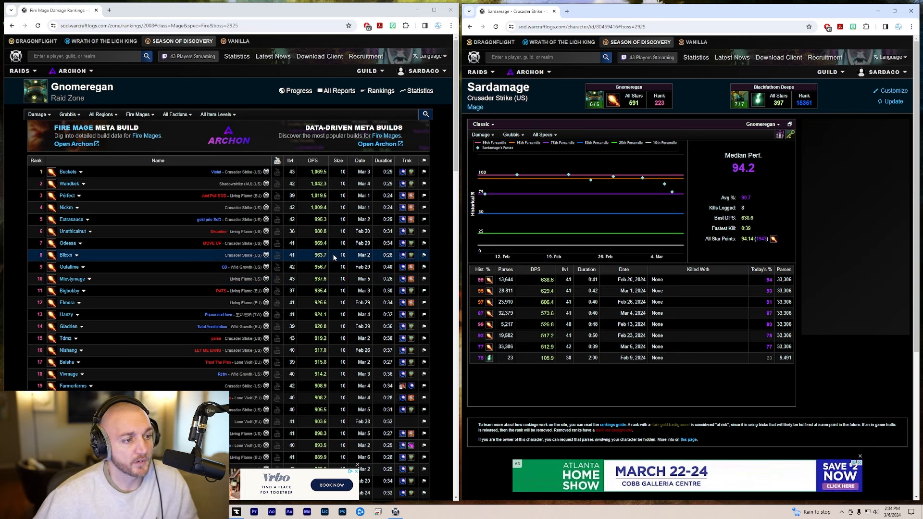
mouse_move(599, 285)
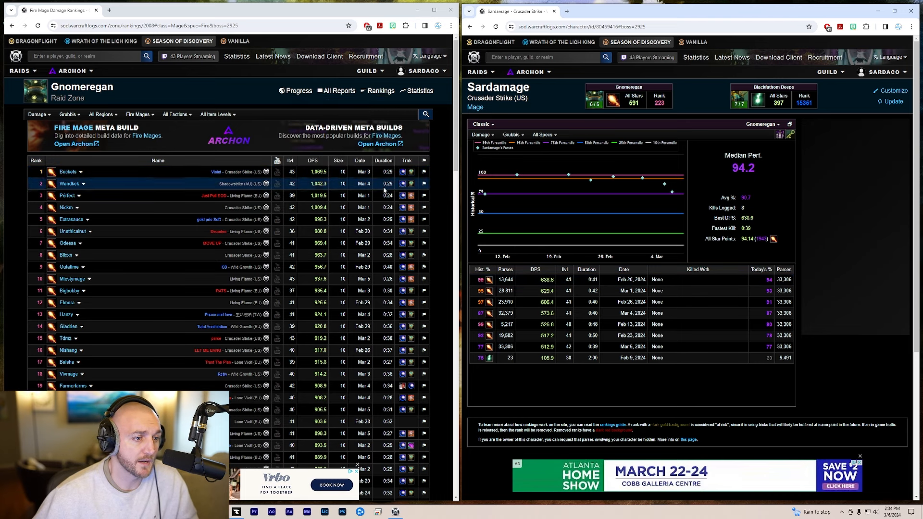
scroll(down, 3)
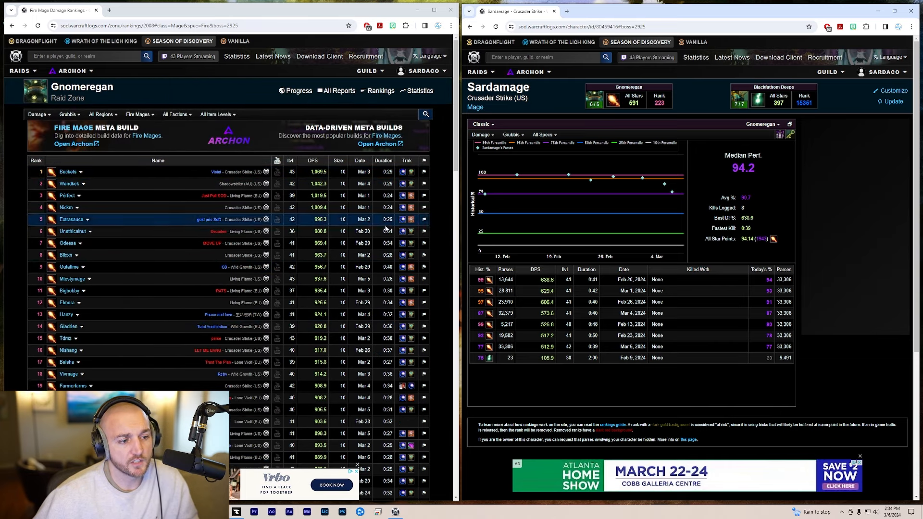
scroll(down, 3)
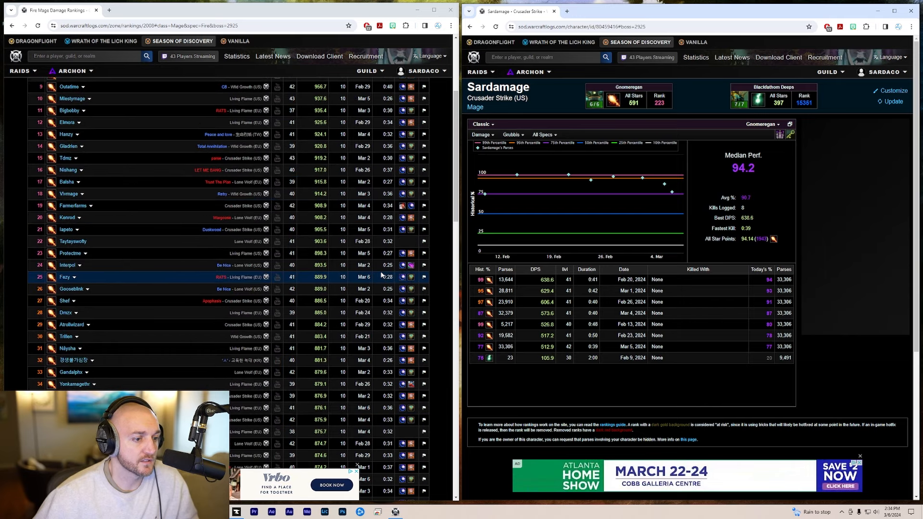
scroll(down, 3)
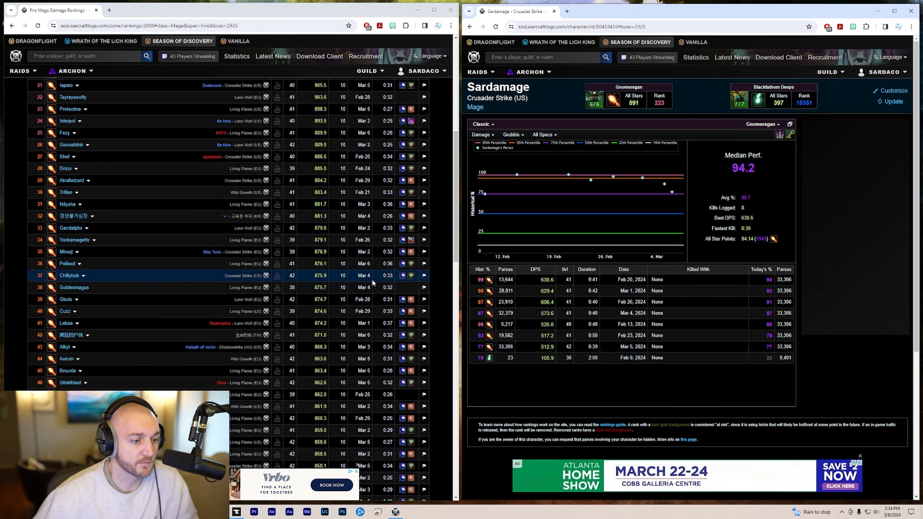
scroll(down, 3)
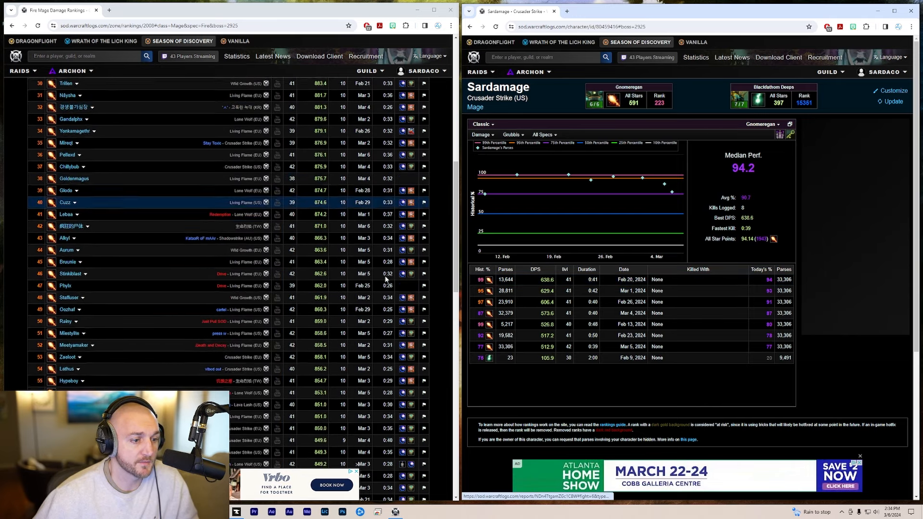
scroll(down, 3)
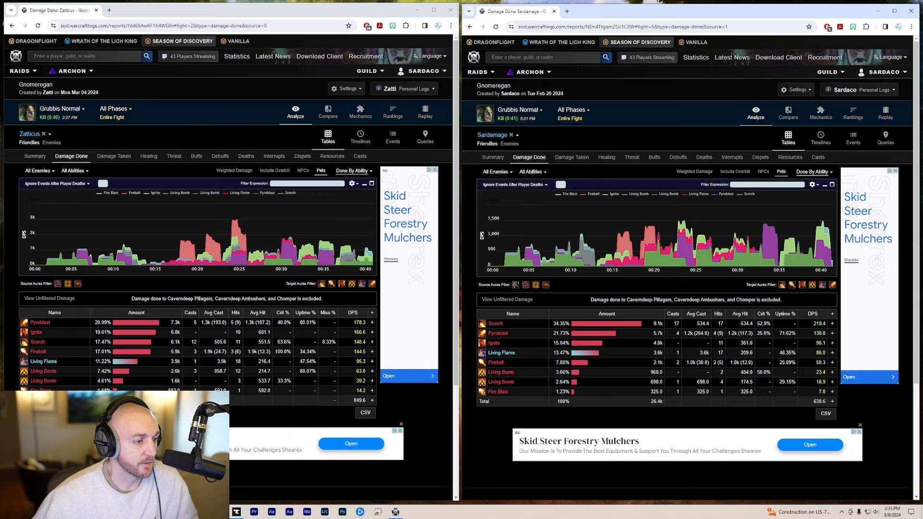
mouse_move(429, 414)
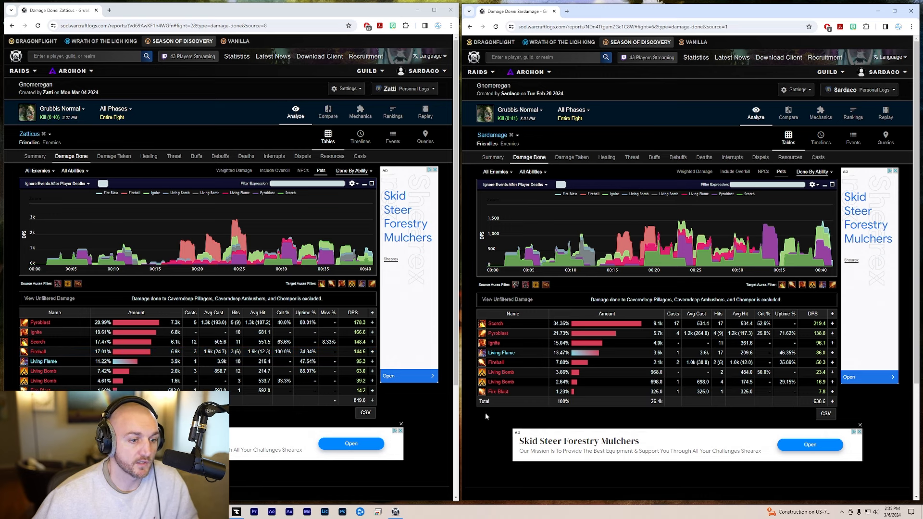
mouse_move(513, 423)
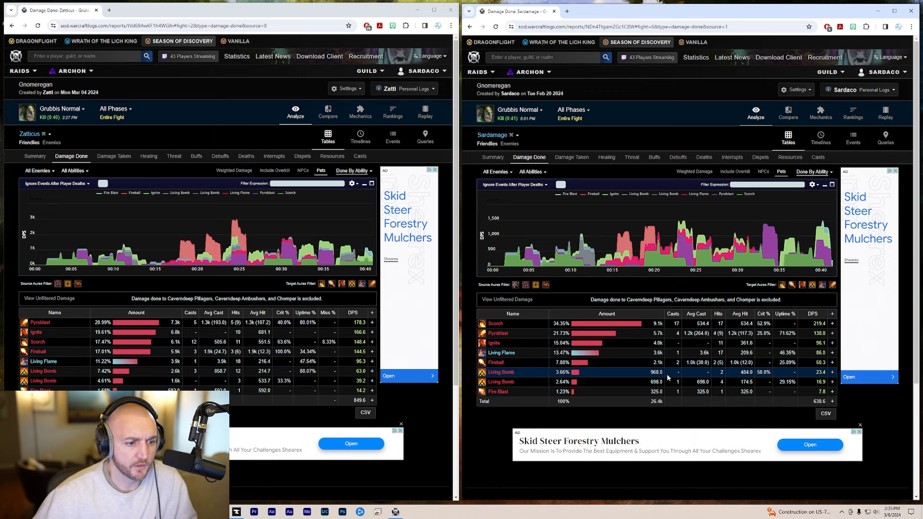
mouse_move(240, 376)
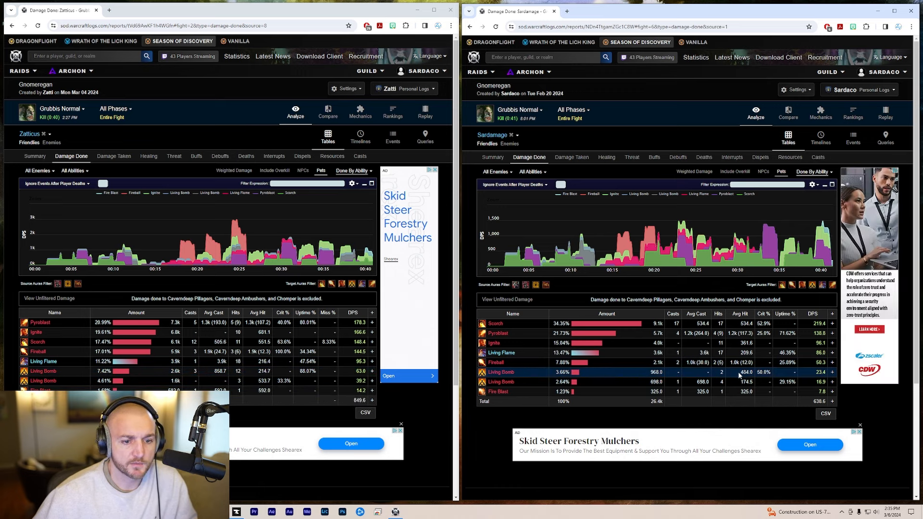
mouse_move(724, 382)
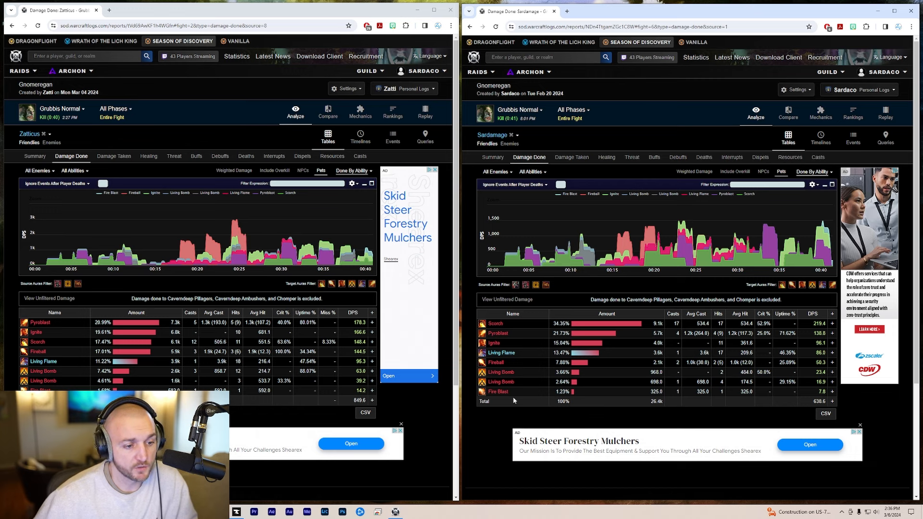
mouse_move(497, 392)
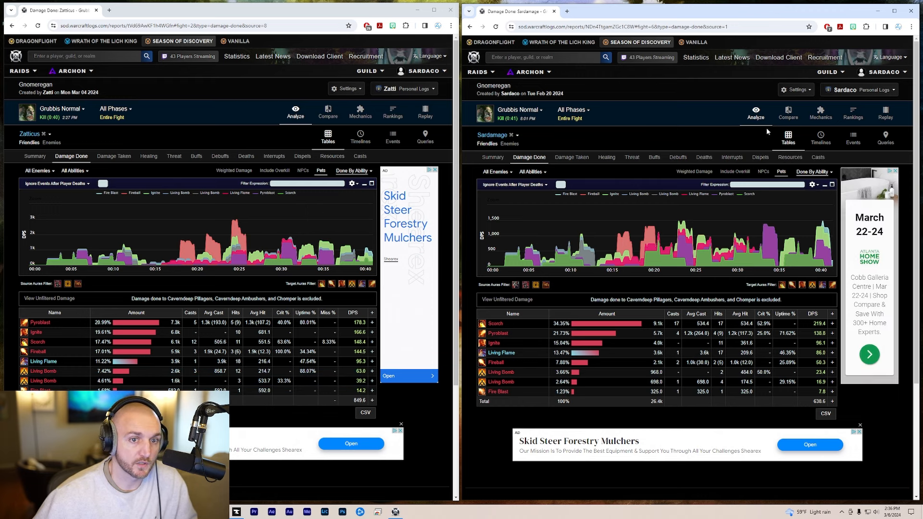
mouse_move(505, 404)
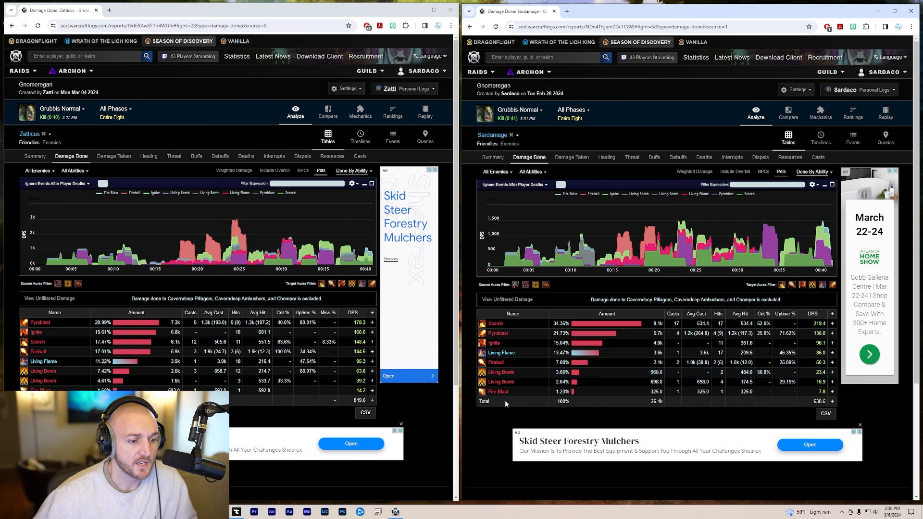
mouse_move(488, 419)
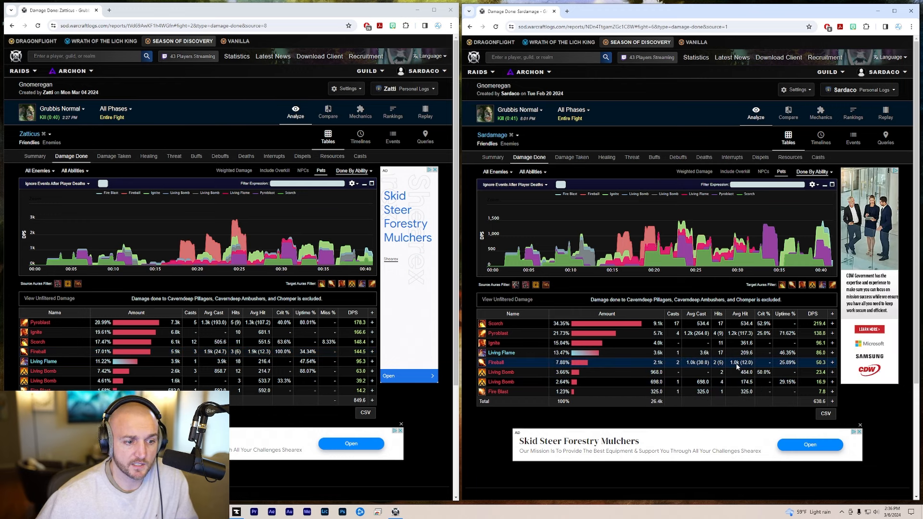
mouse_move(677, 366)
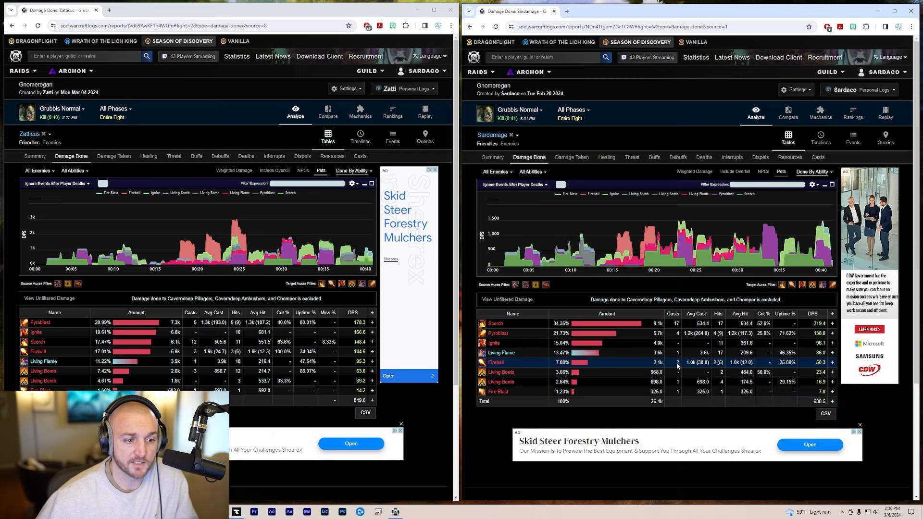
mouse_move(618, 417)
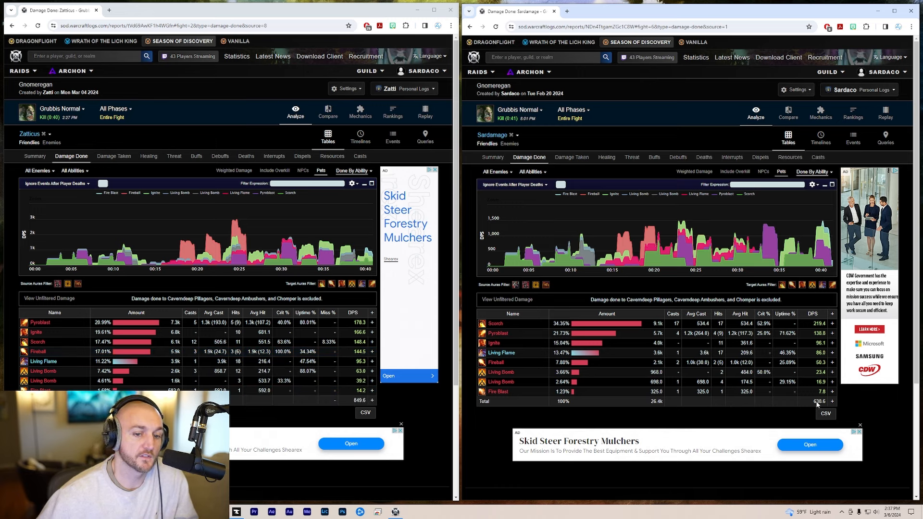
mouse_move(765, 221)
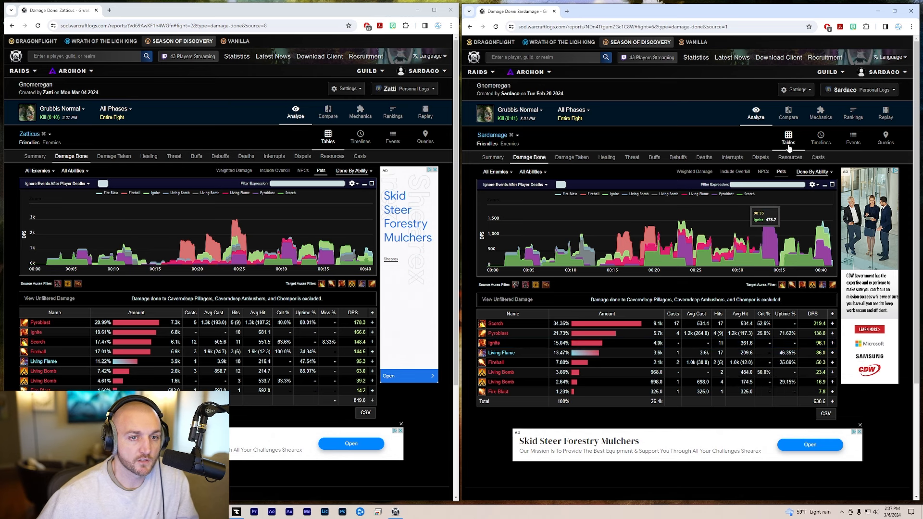
Switch both fight reports from damage tables to ability cast timelines
click(819, 141)
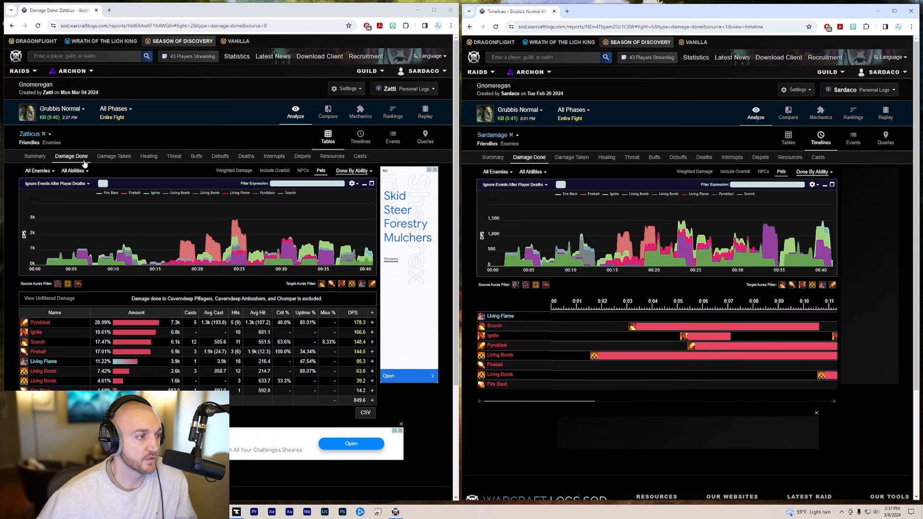
click(360, 139)
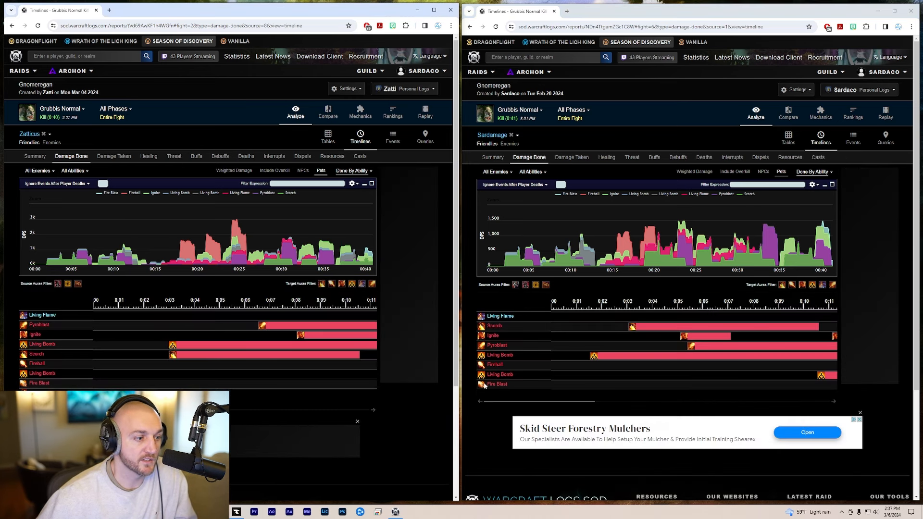
mouse_move(587, 302)
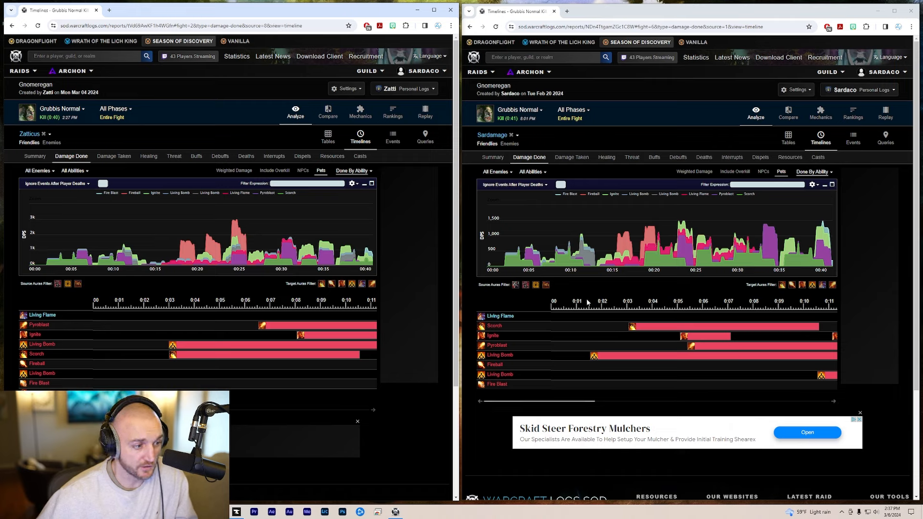
mouse_move(575, 311)
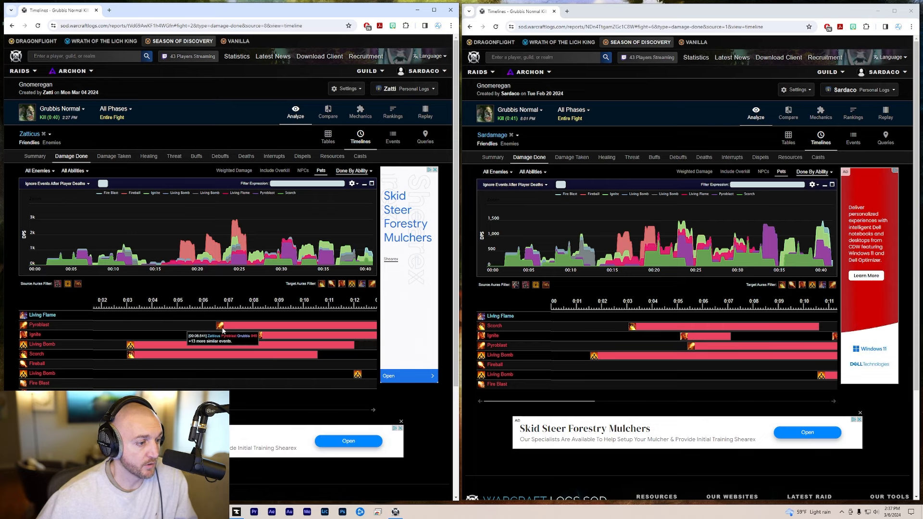
mouse_move(193, 377)
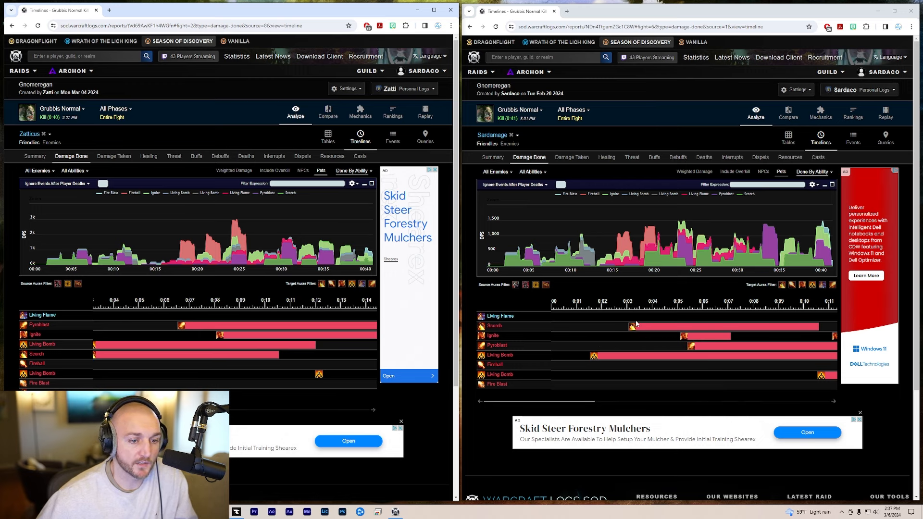
mouse_move(691, 347)
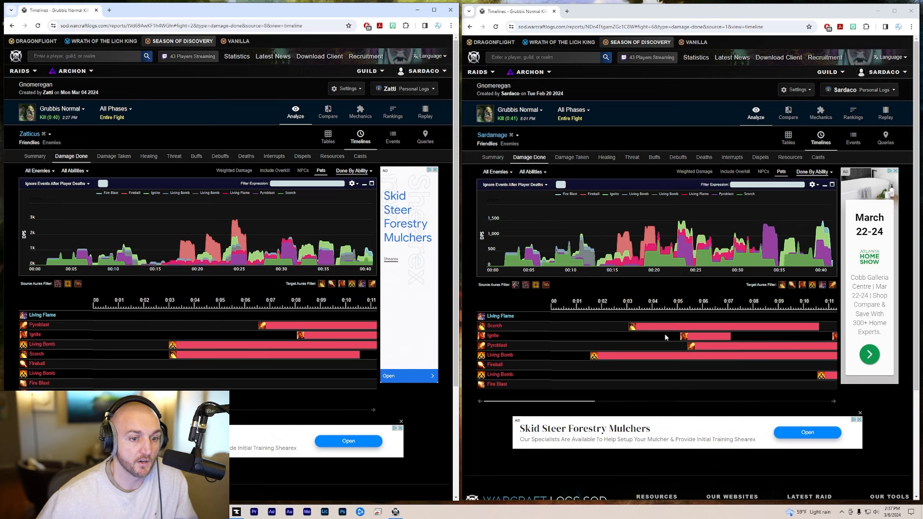
mouse_move(266, 307)
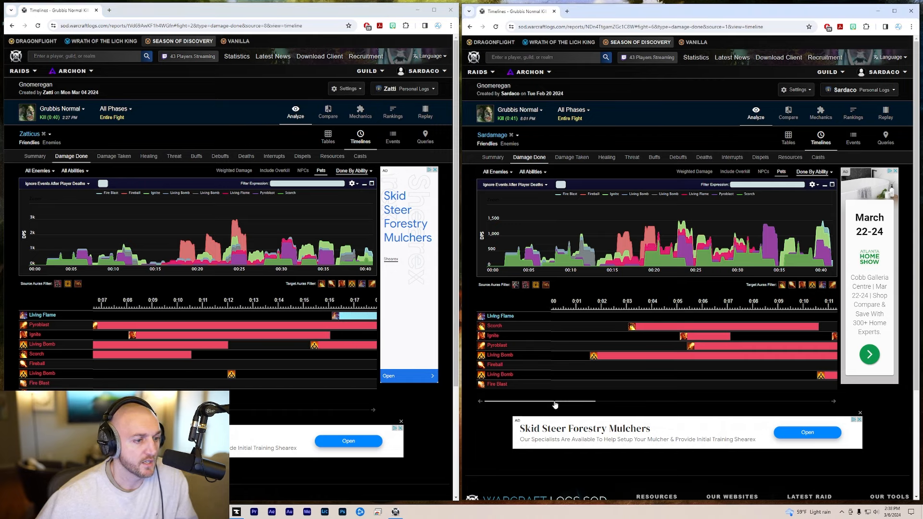
Scrub both timelines horizontally to compare spell cast timing across the fight
drag(539, 402, 598, 402)
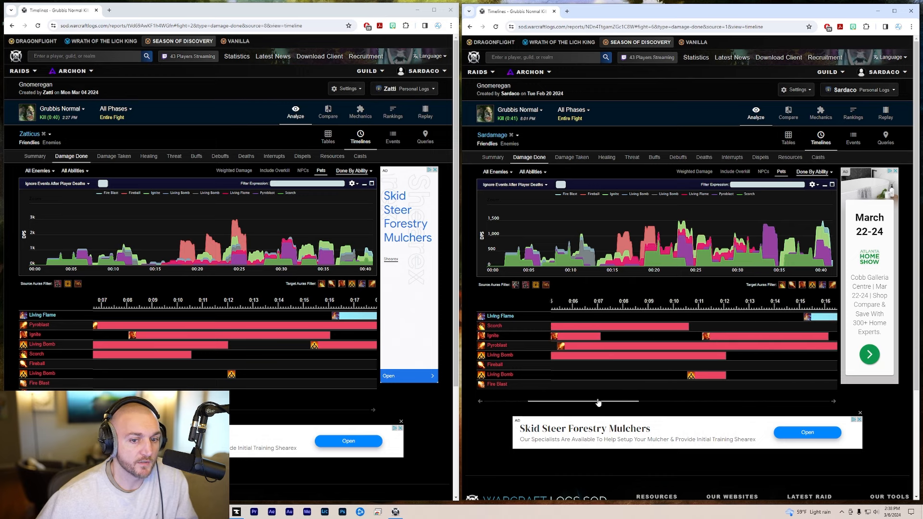
mouse_move(793, 316)
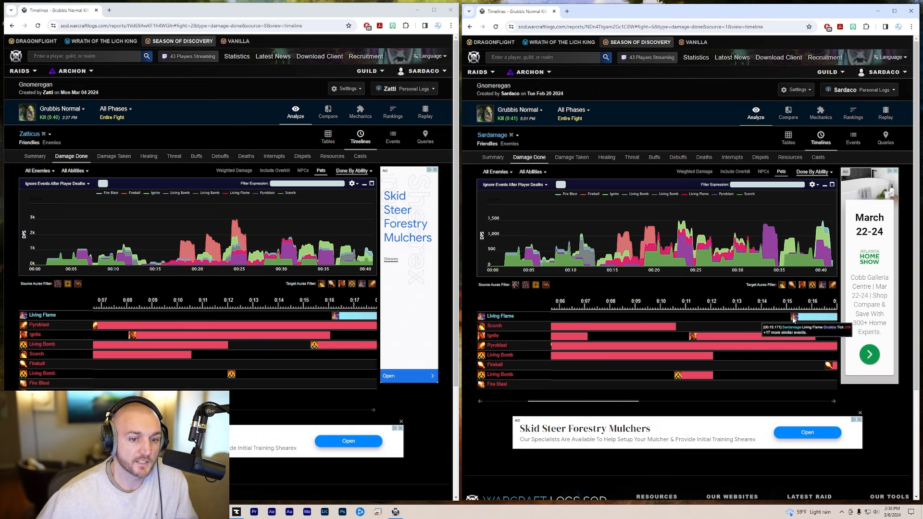
mouse_move(300, 402)
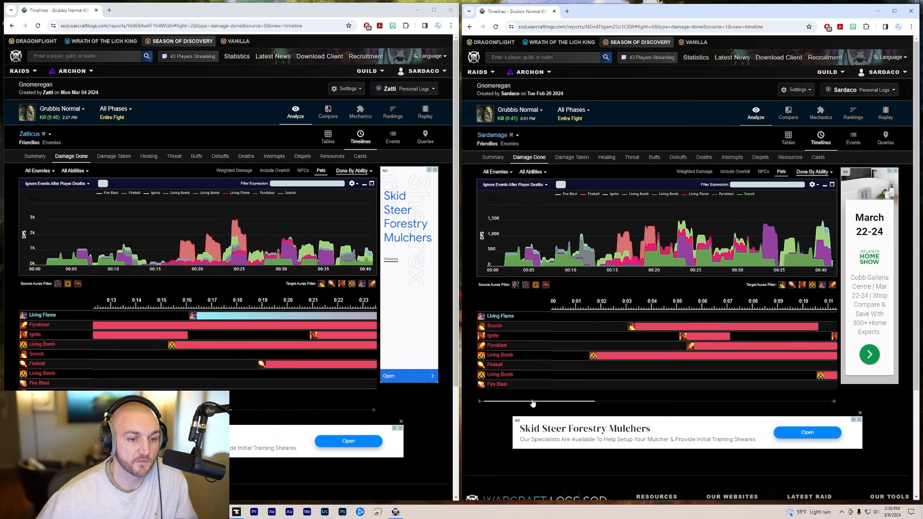
drag(533, 402, 618, 402)
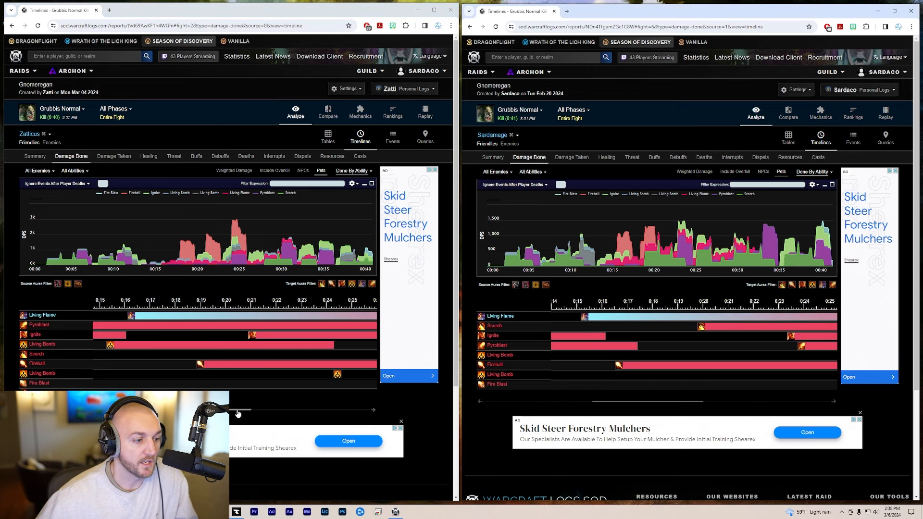
drag(219, 410, 277, 410)
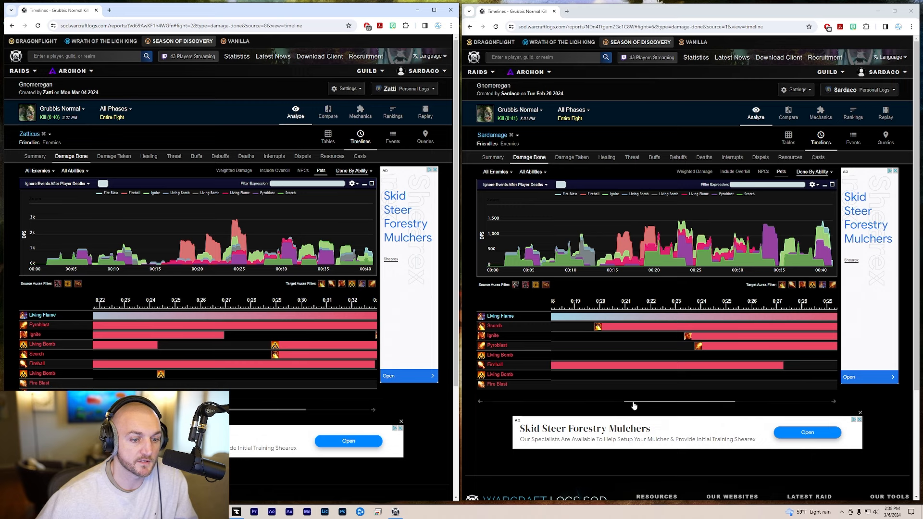
drag(635, 403, 718, 403)
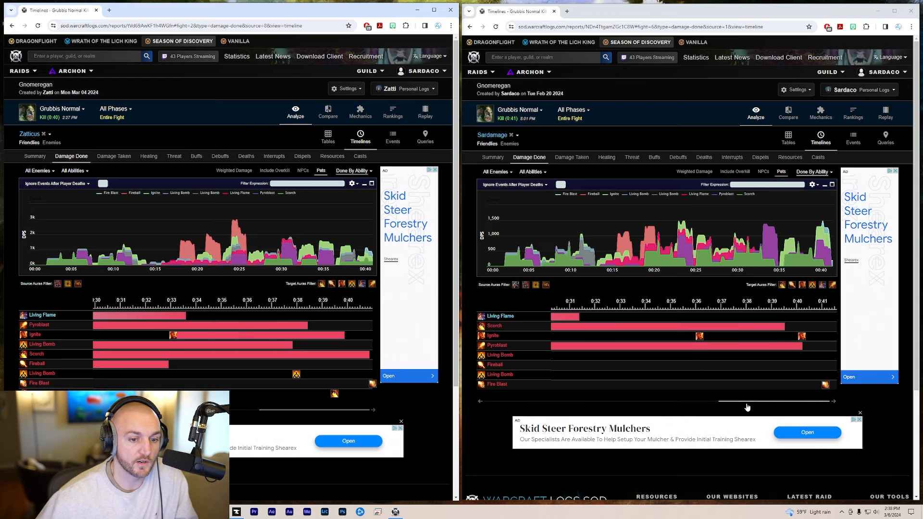
mouse_move(825, 385)
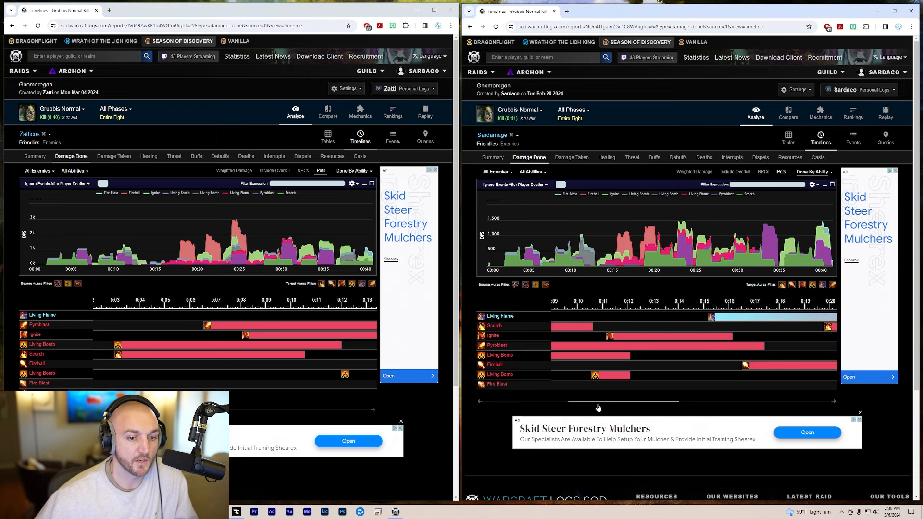
drag(594, 401, 801, 401)
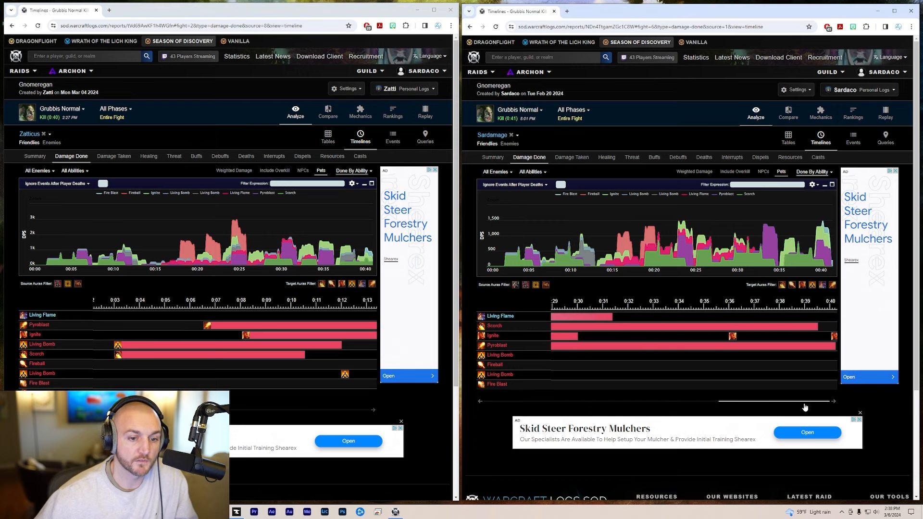
drag(796, 402, 618, 406)
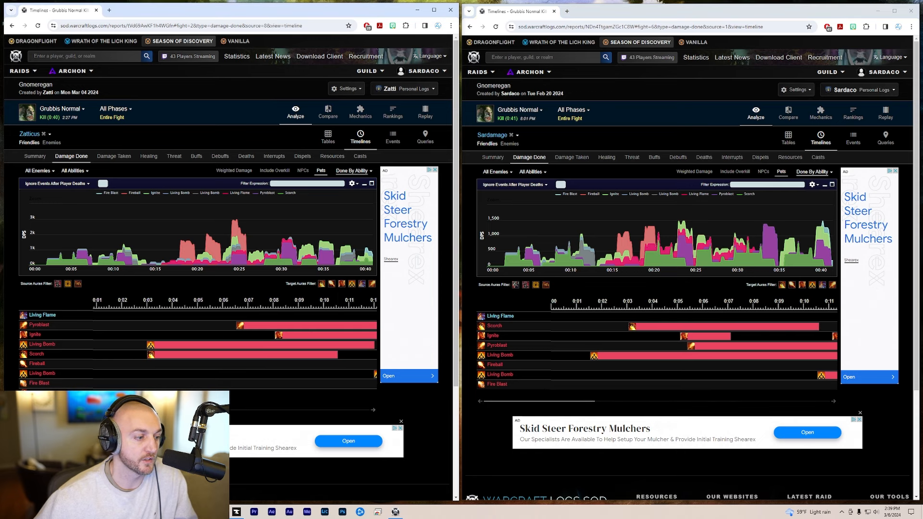
mouse_move(684, 356)
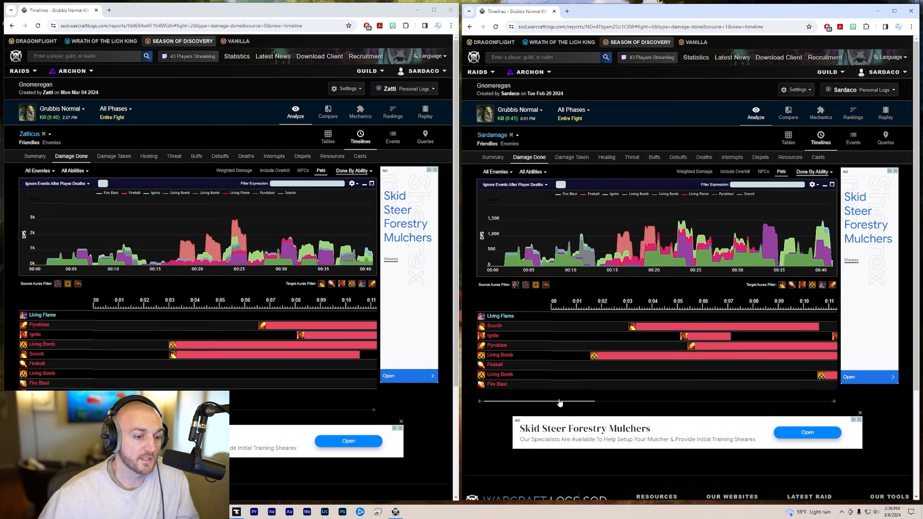
drag(560, 402, 583, 403)
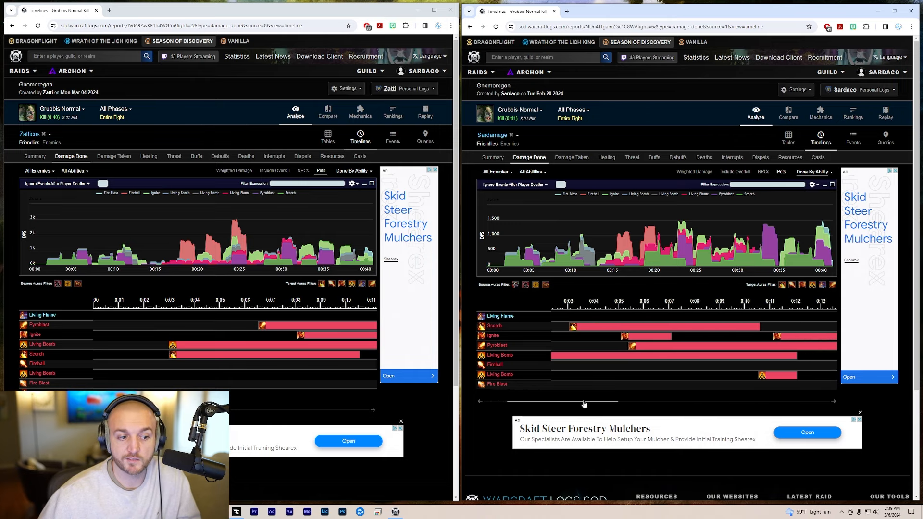
drag(583, 402, 674, 402)
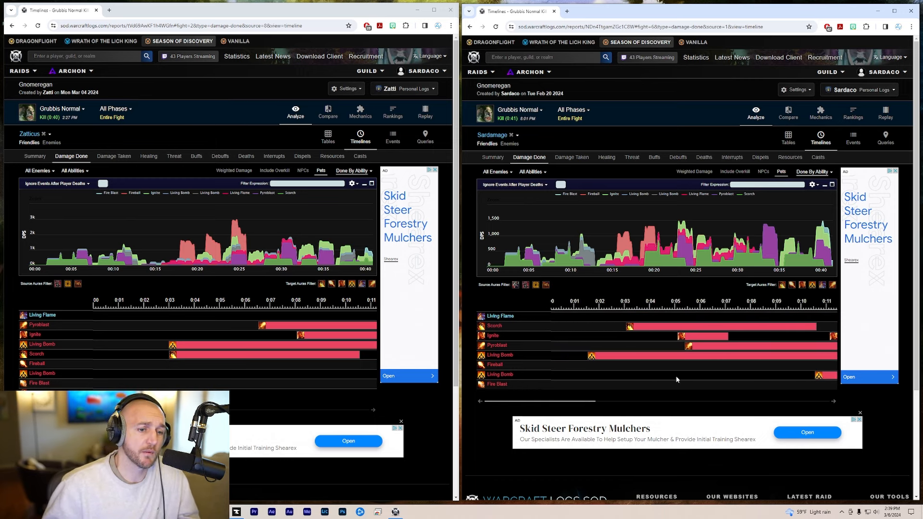
drag(535, 401, 621, 405)
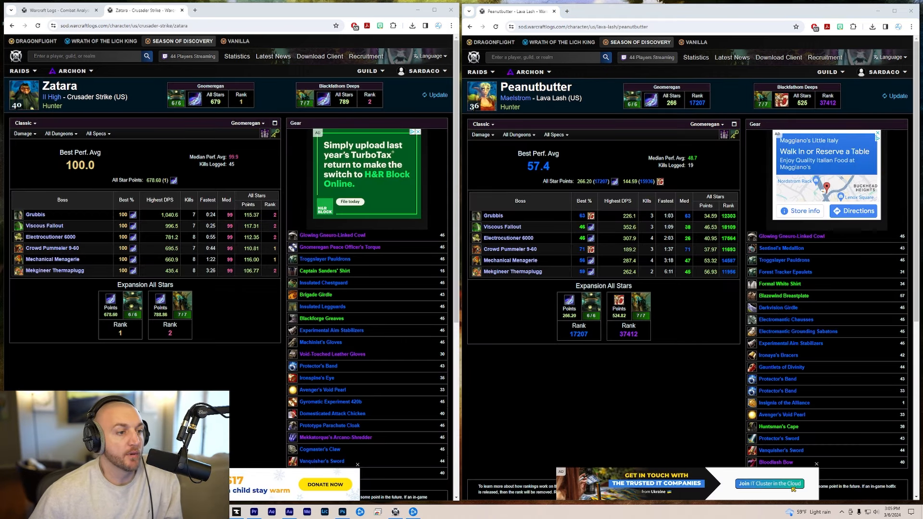
mouse_move(524, 110)
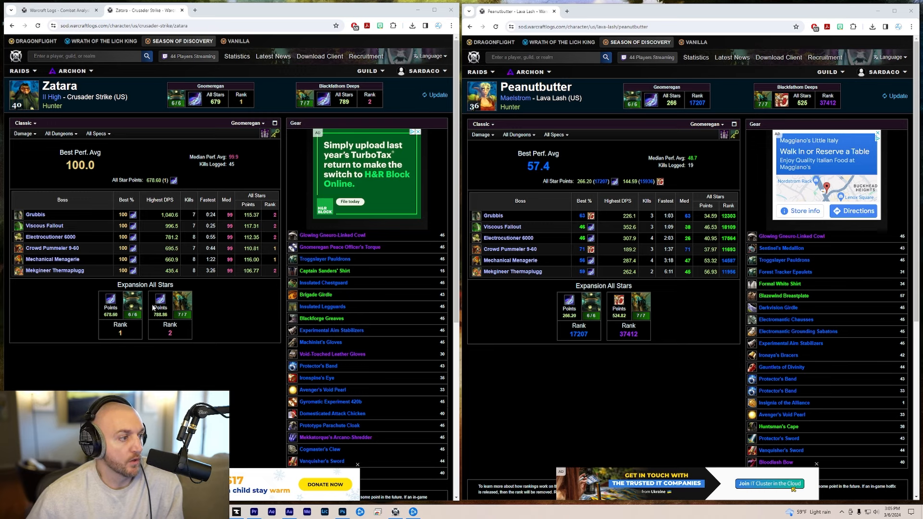
mouse_move(494, 147)
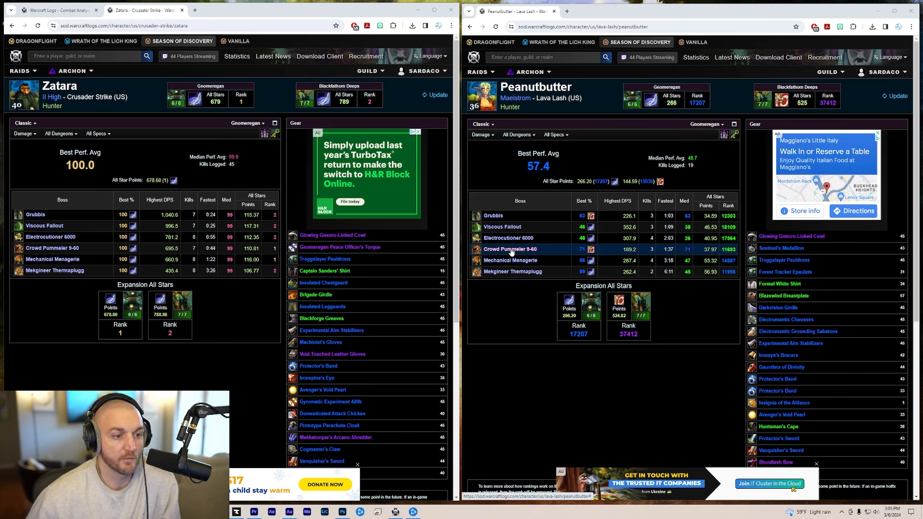
mouse_move(515, 238)
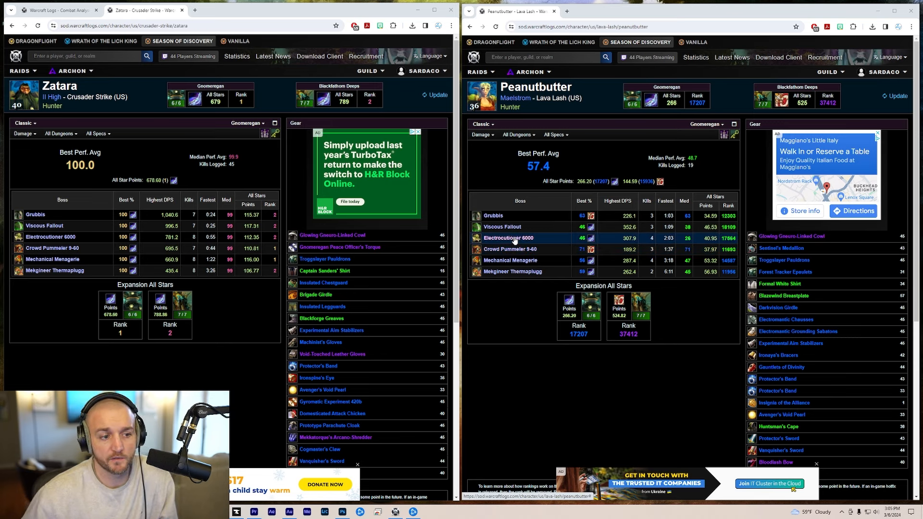
mouse_move(518, 250)
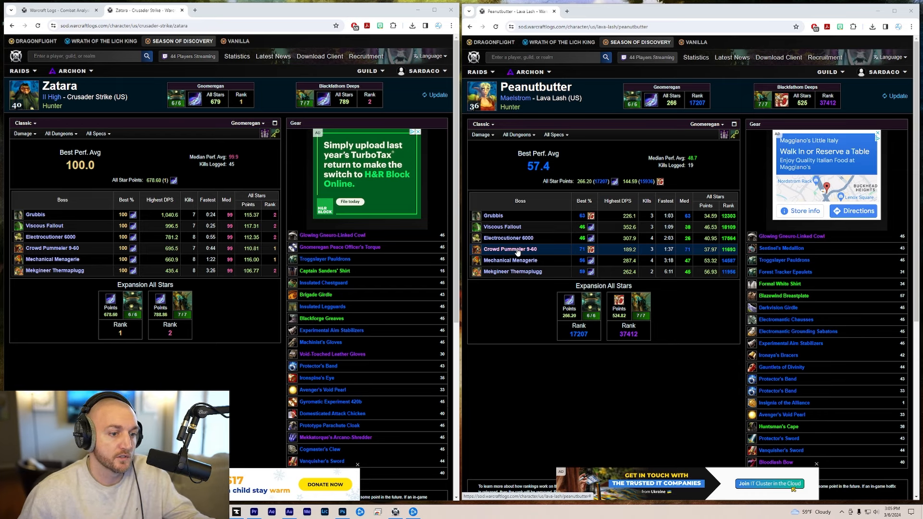
Open Peanutbutter's and Zatara's Crowd Pummeler 9-60 parses from their character pages
click(510, 249)
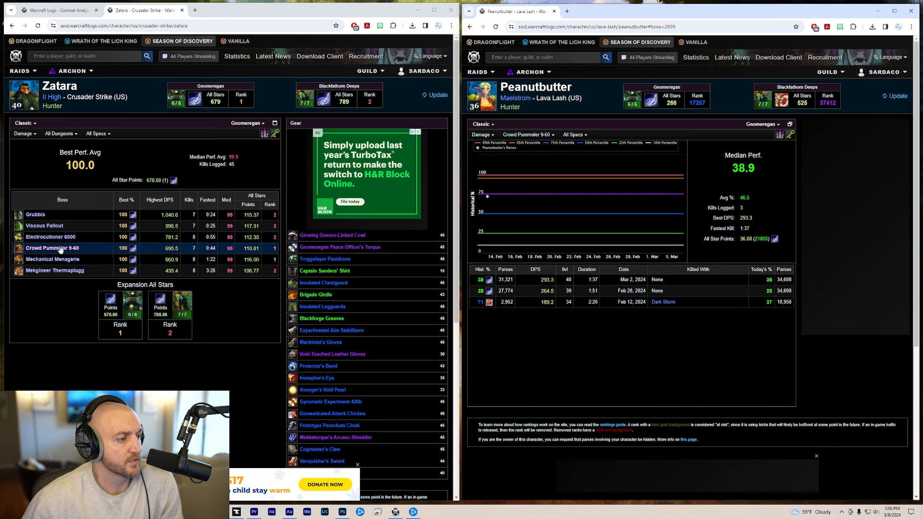
click(52, 249)
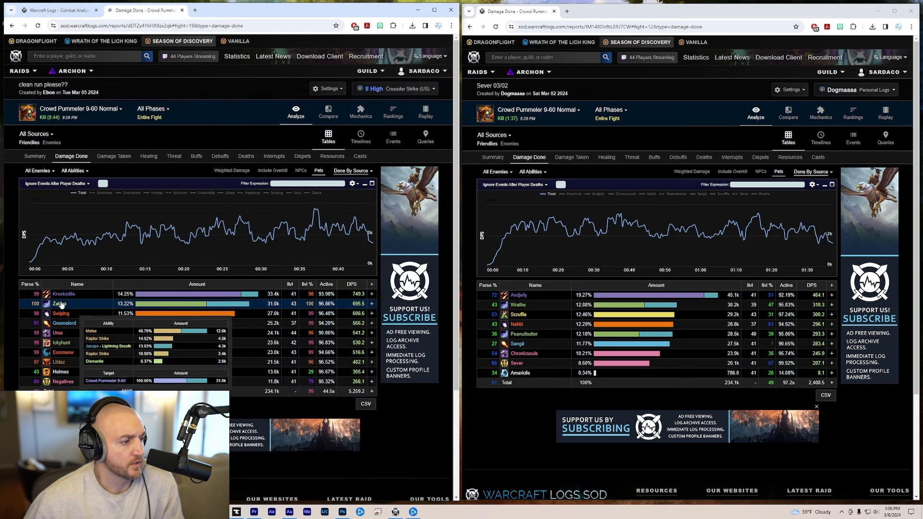
Break down Zatara's and Peanutbutter's Crowd Pummeler damage by ability
click(59, 305)
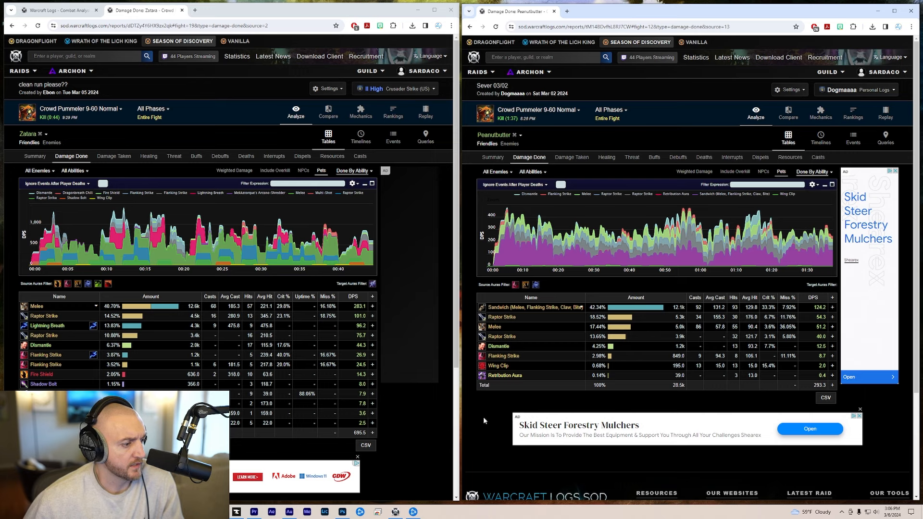
click(44, 384)
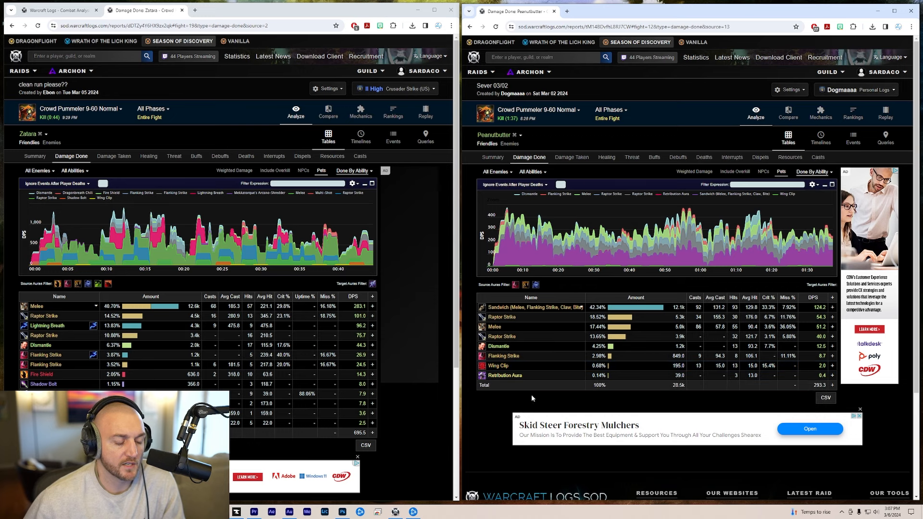
mouse_move(494, 411)
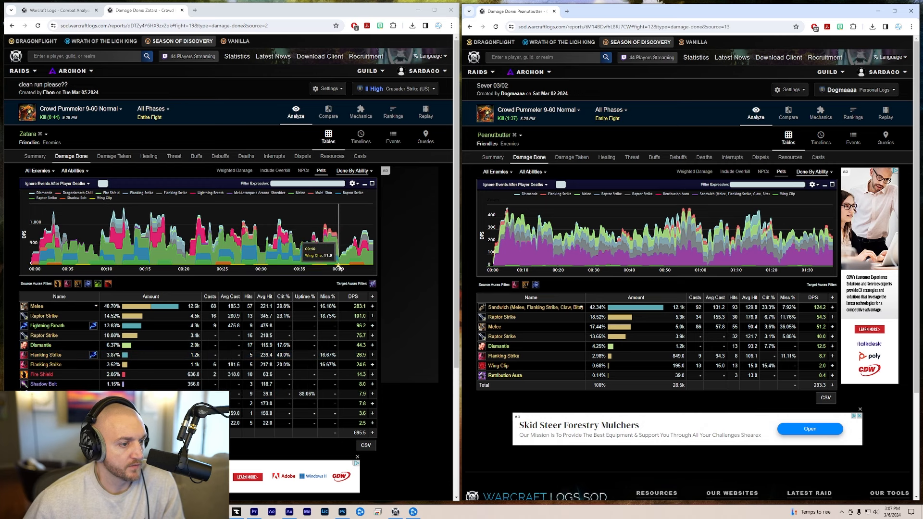
mouse_move(364, 271)
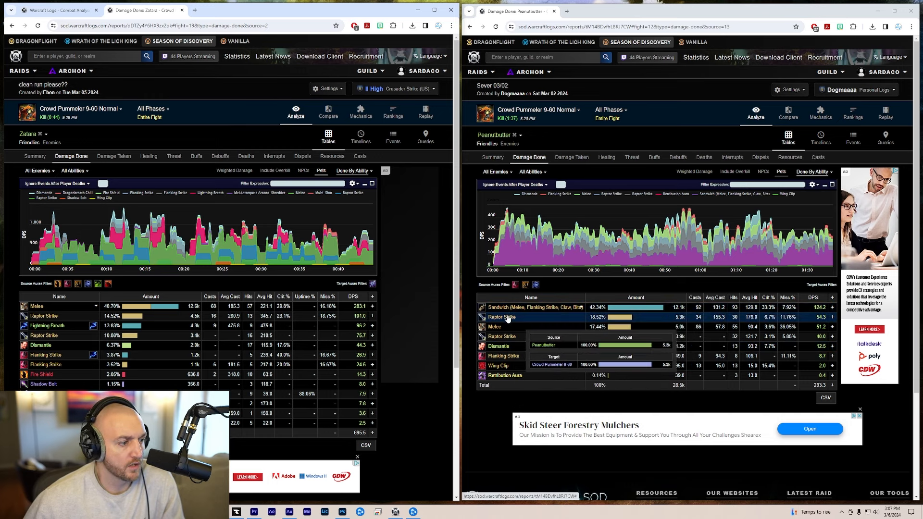
mouse_move(503, 328)
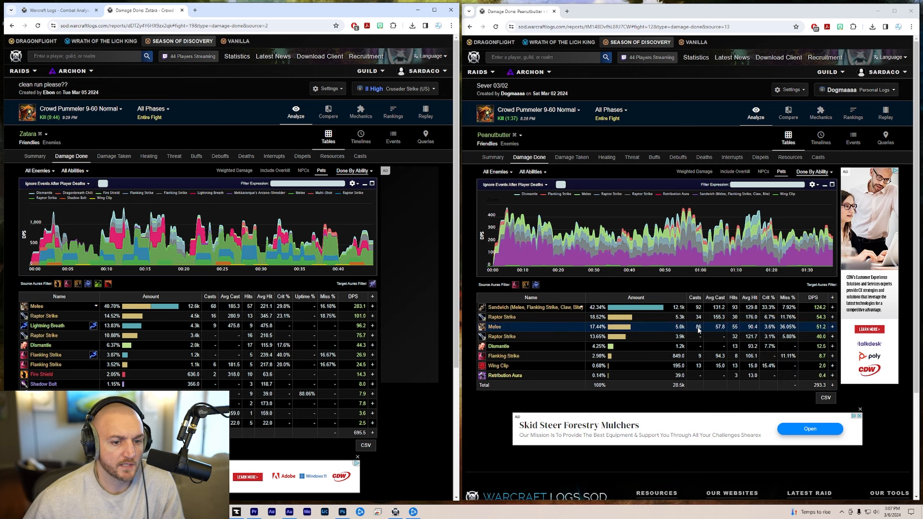
mouse_move(699, 331)
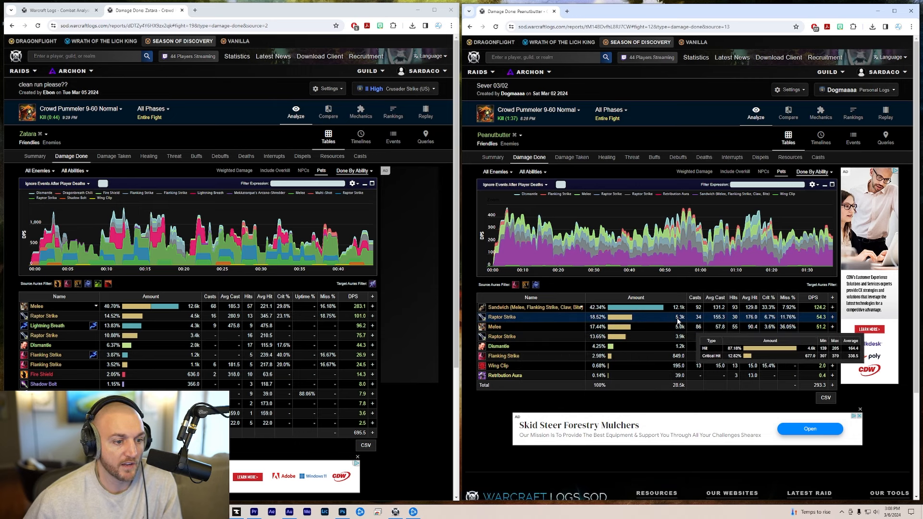
mouse_move(677, 337)
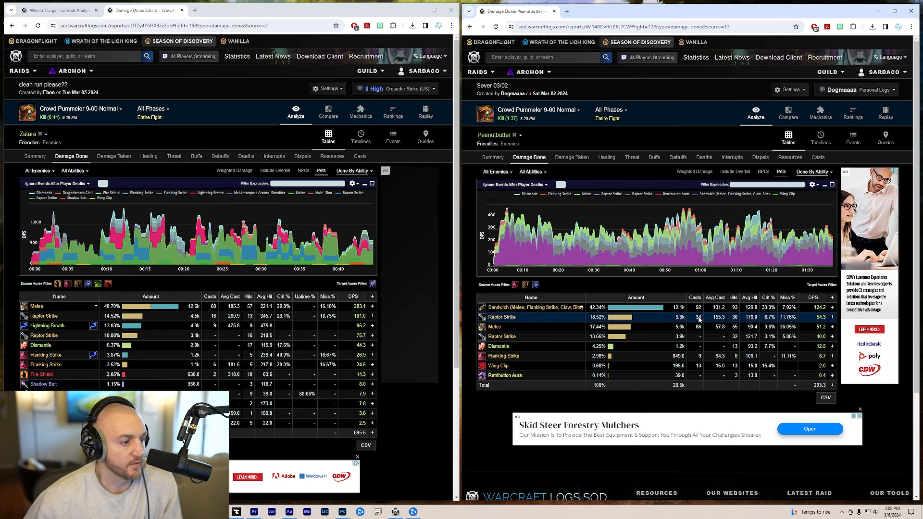
mouse_move(250, 318)
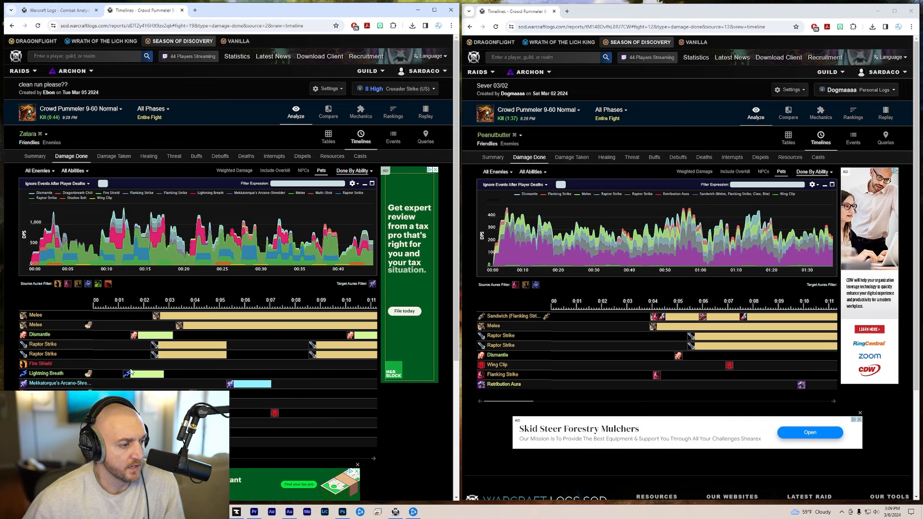
mouse_move(127, 374)
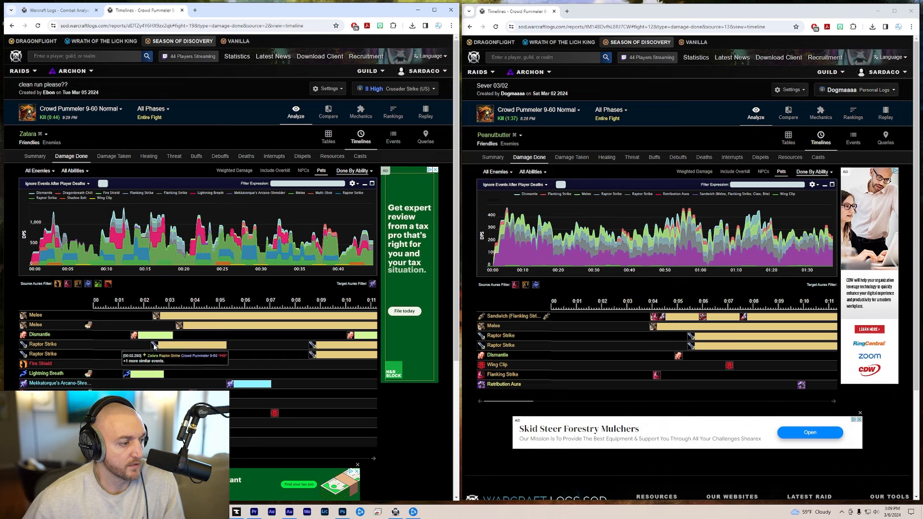
mouse_move(232, 384)
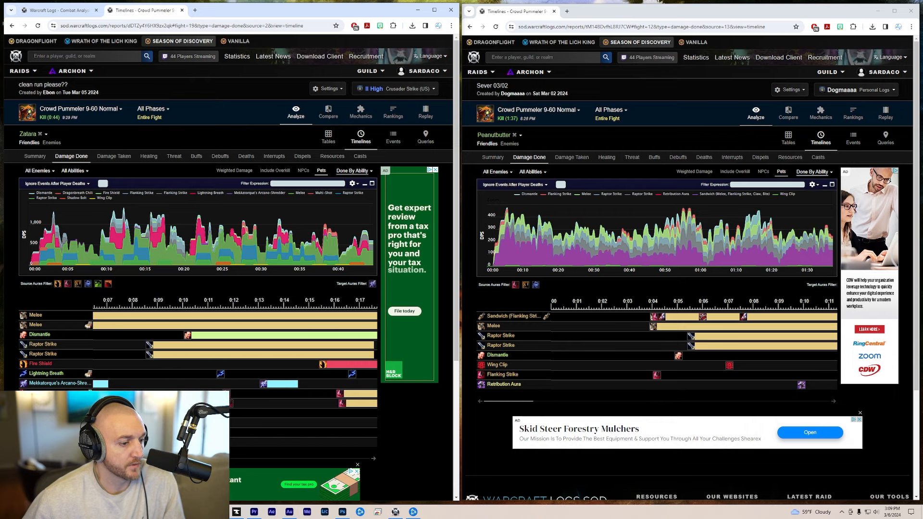
Scrub both hunters' Crowd Pummeler cast timelines to review casts through the fight
scroll(right, 3)
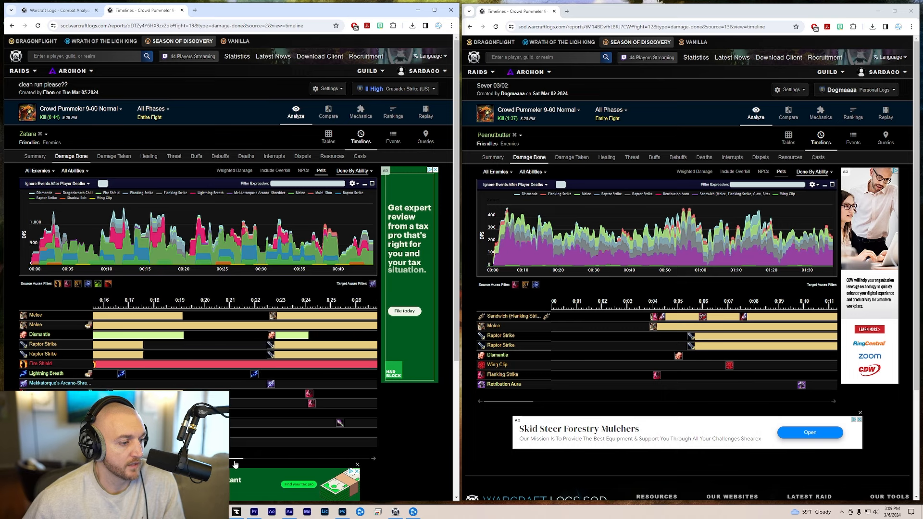
drag(236, 460, 258, 460)
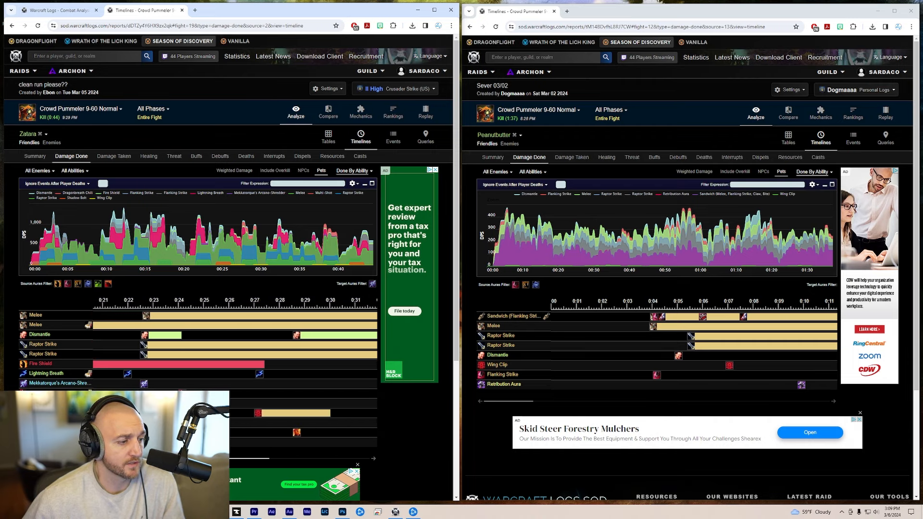
drag(236, 457, 294, 458)
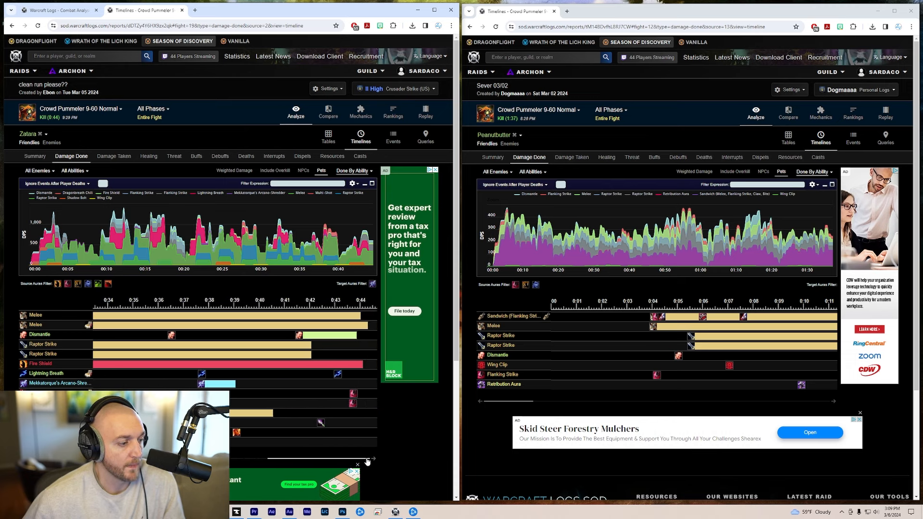
drag(518, 401, 557, 401)
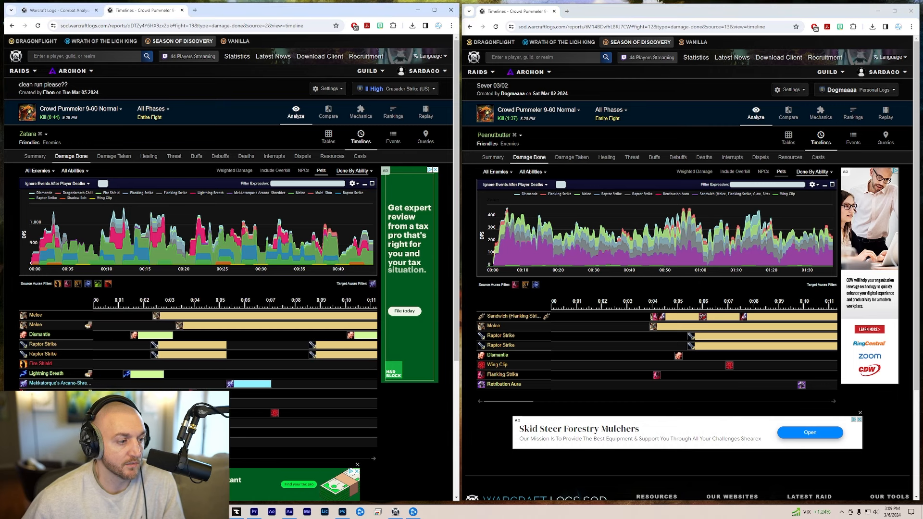
mouse_move(244, 385)
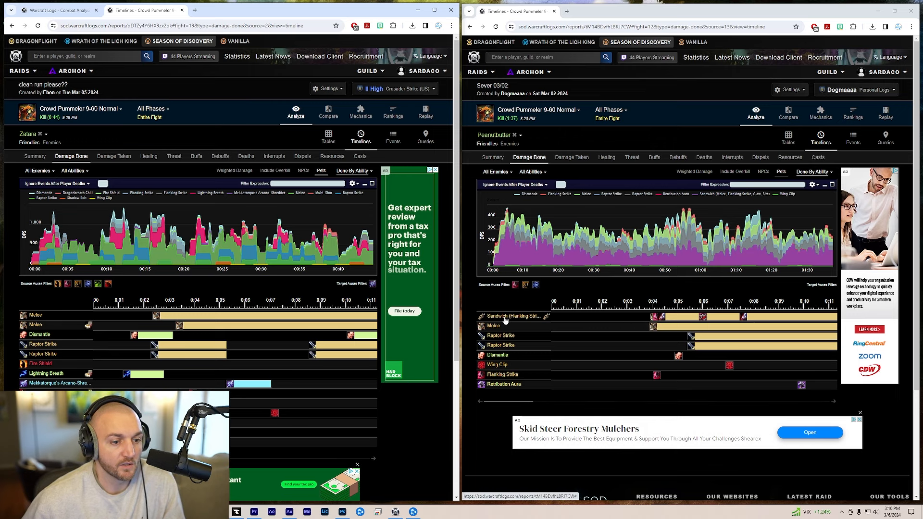
drag(507, 401, 533, 406)
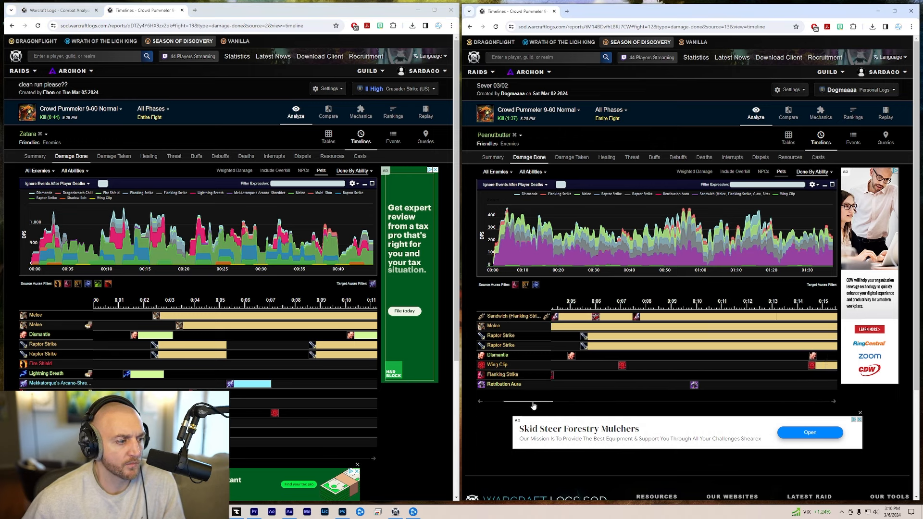
drag(533, 401, 554, 401)
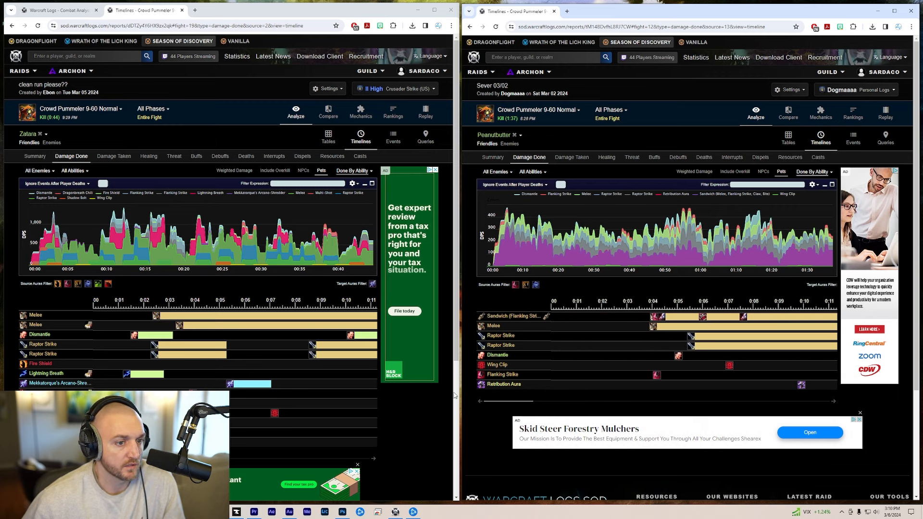
Return both Crowd Pummeler reports to the summary and whole-group Damage Done view
click(493, 157)
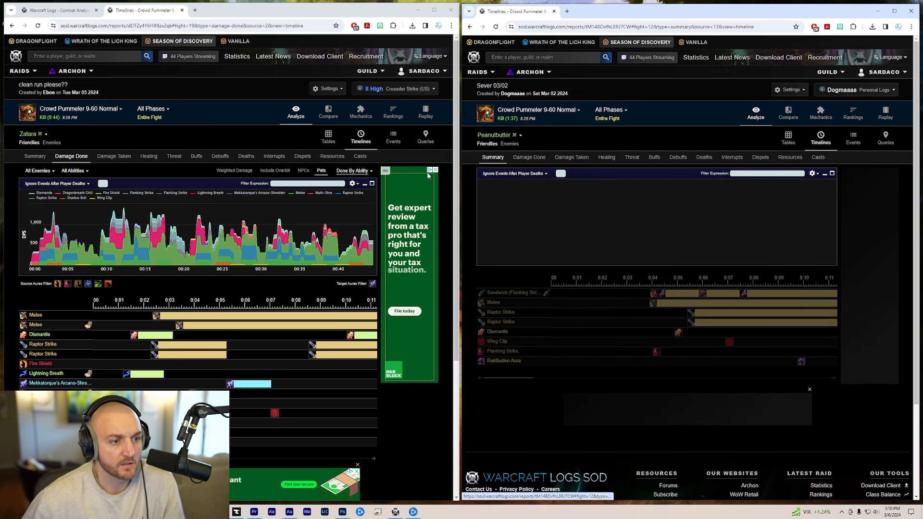
click(35, 156)
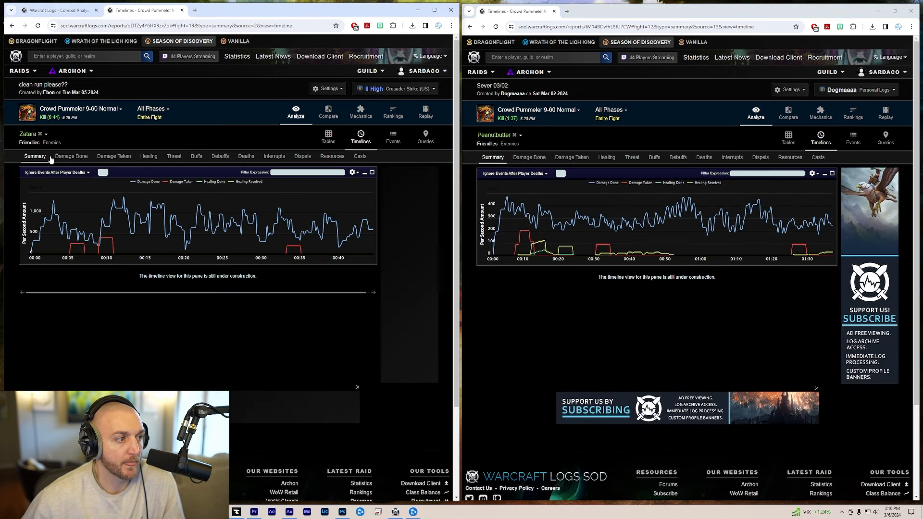
click(70, 156)
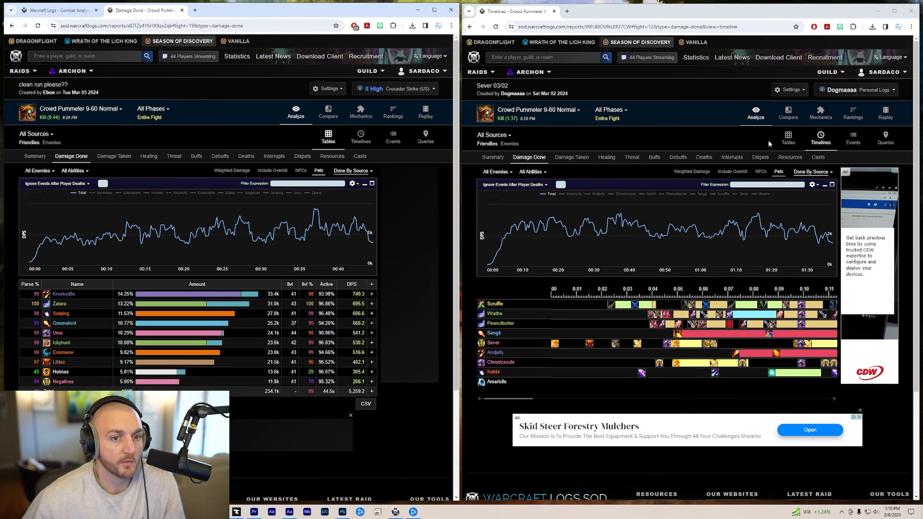
Show the group damage done as a ranked table in the report
click(789, 142)
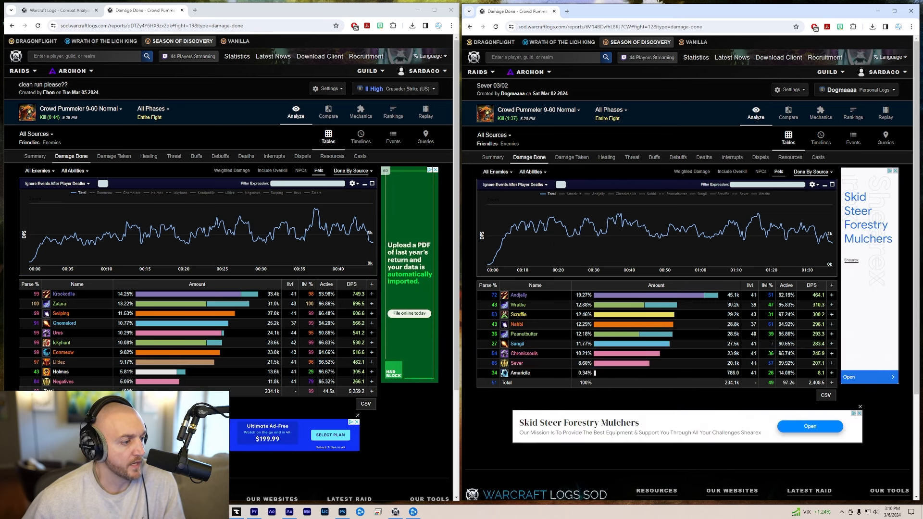
mouse_move(58, 333)
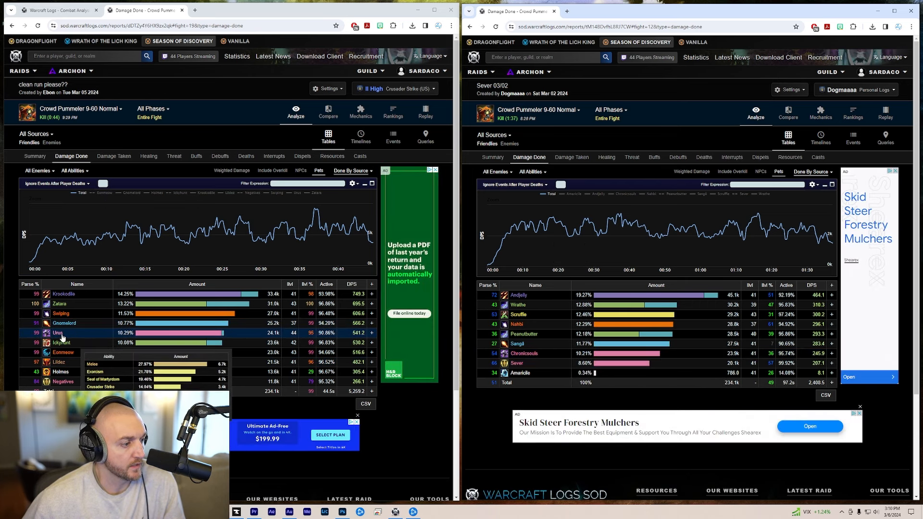
mouse_move(62, 352)
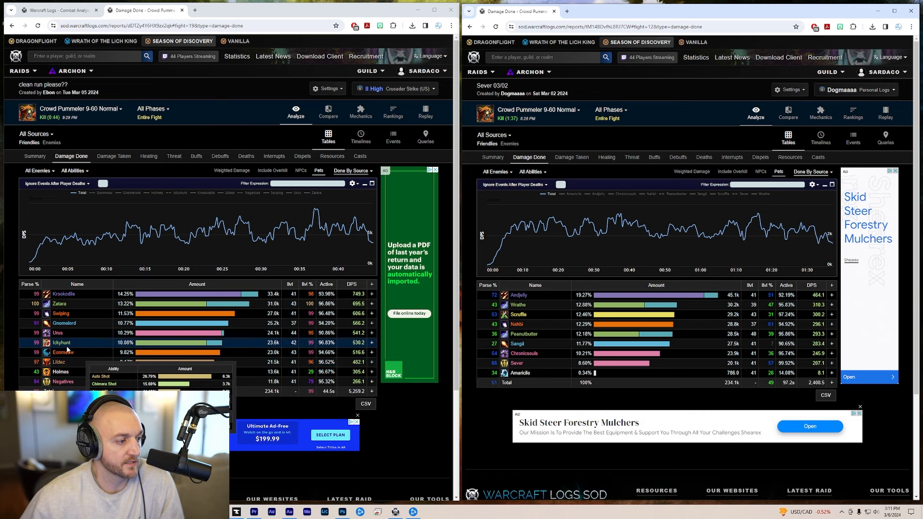
mouse_move(59, 304)
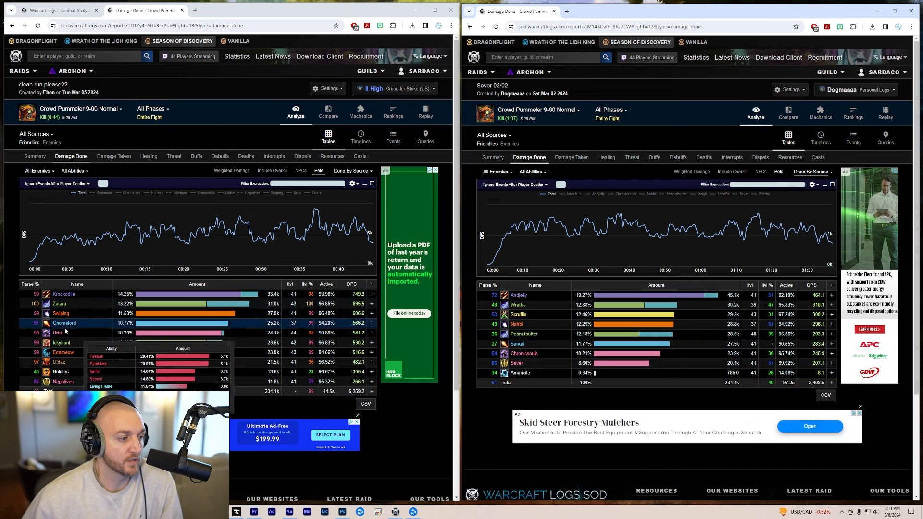
mouse_move(62, 342)
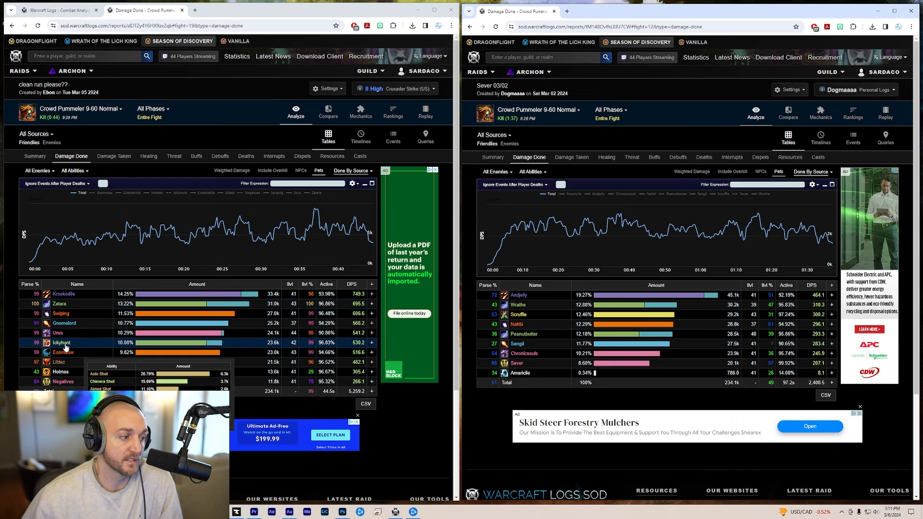
mouse_move(59, 304)
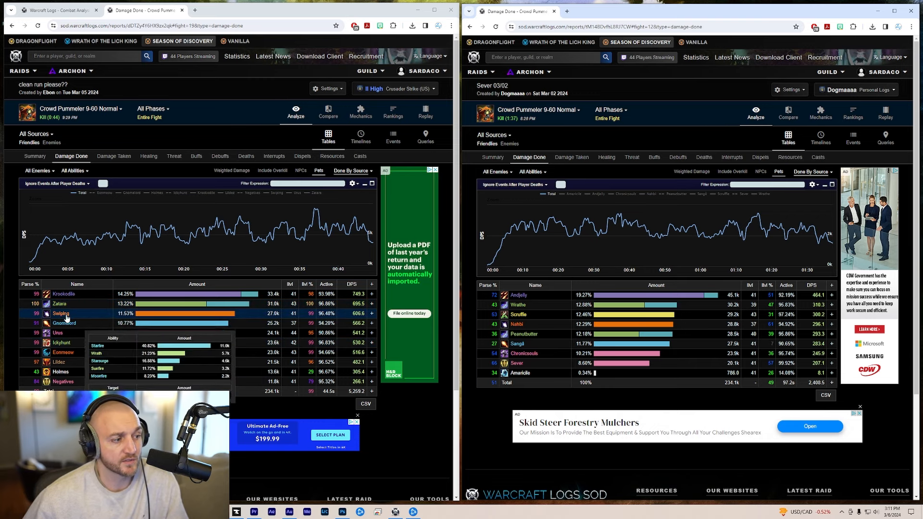
mouse_move(59, 303)
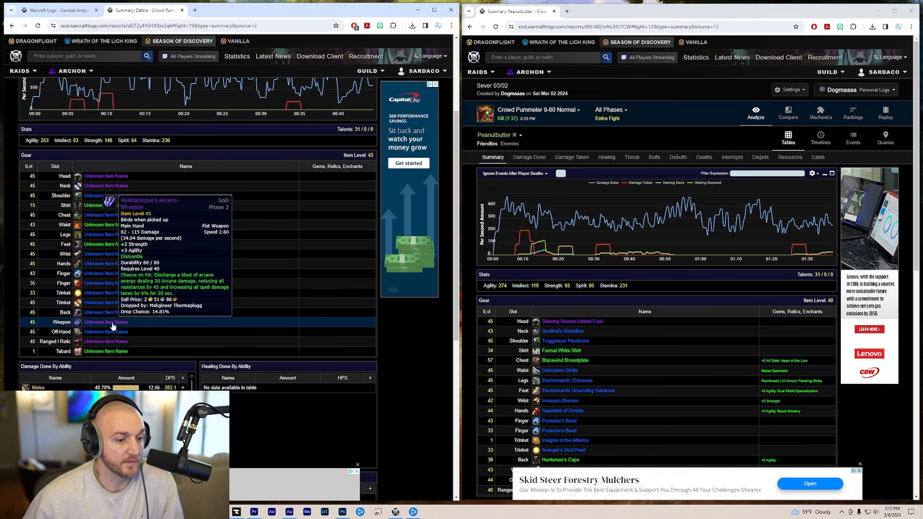
scroll(down, 3)
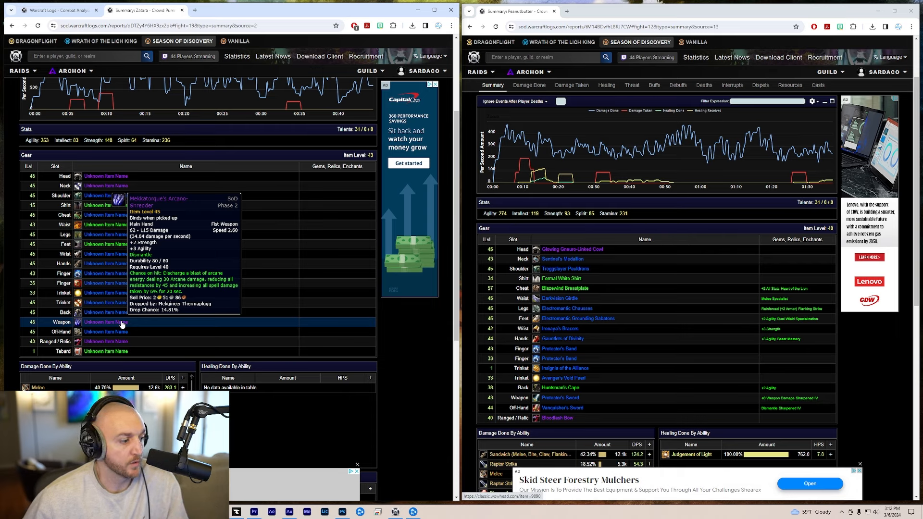
scroll(down, 3)
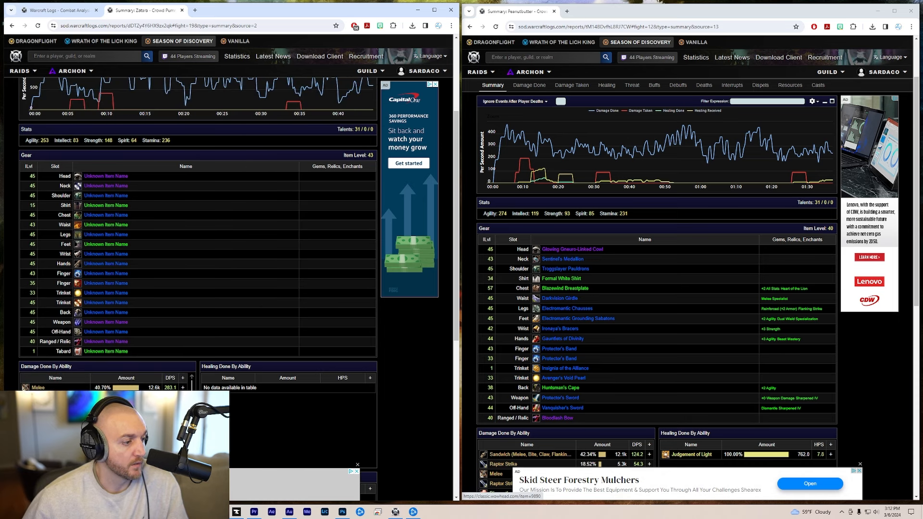
scroll(down, 3)
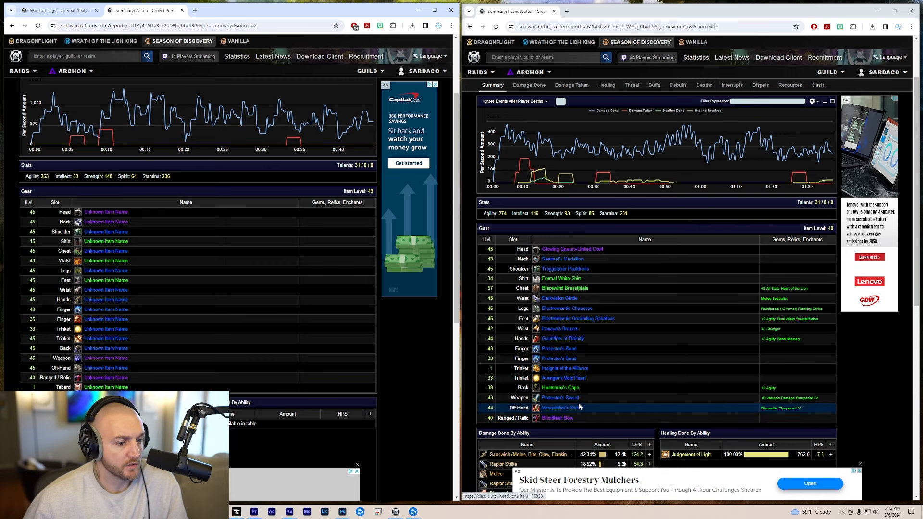
mouse_move(563, 339)
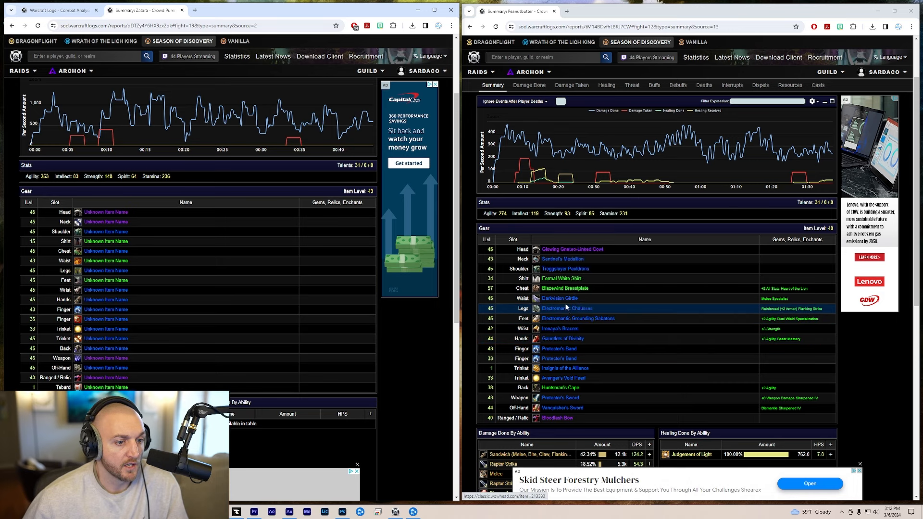
mouse_move(572, 249)
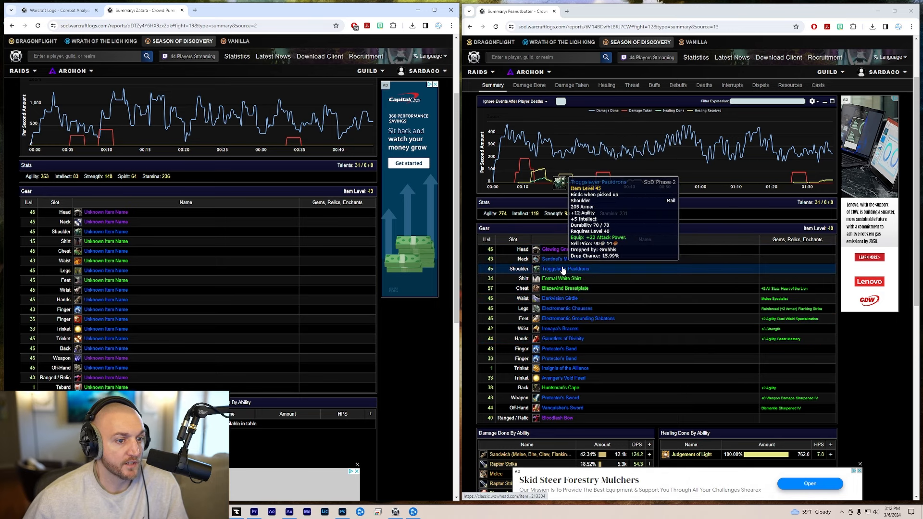
mouse_move(564, 287)
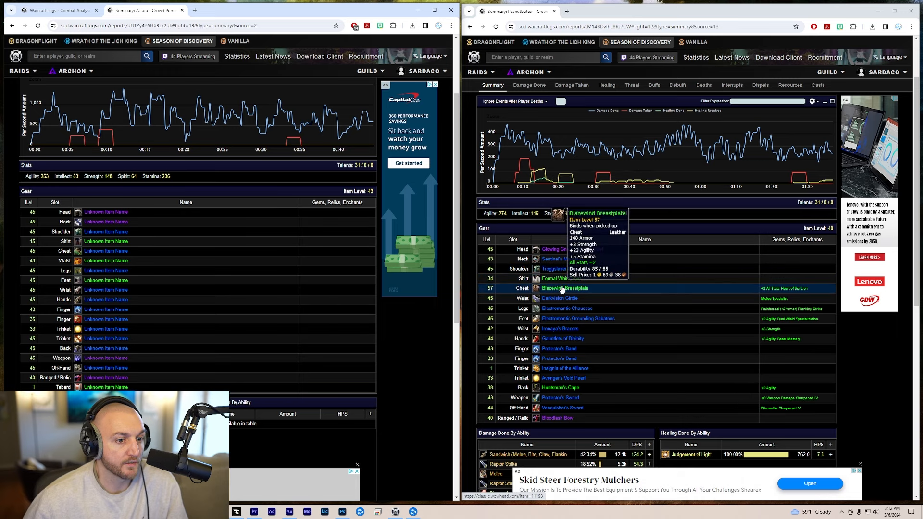
mouse_move(560, 298)
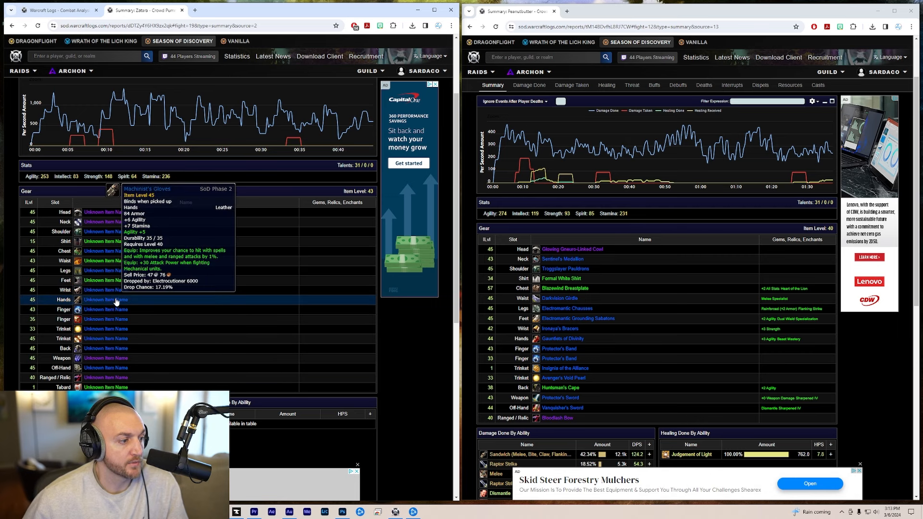
mouse_move(111, 322)
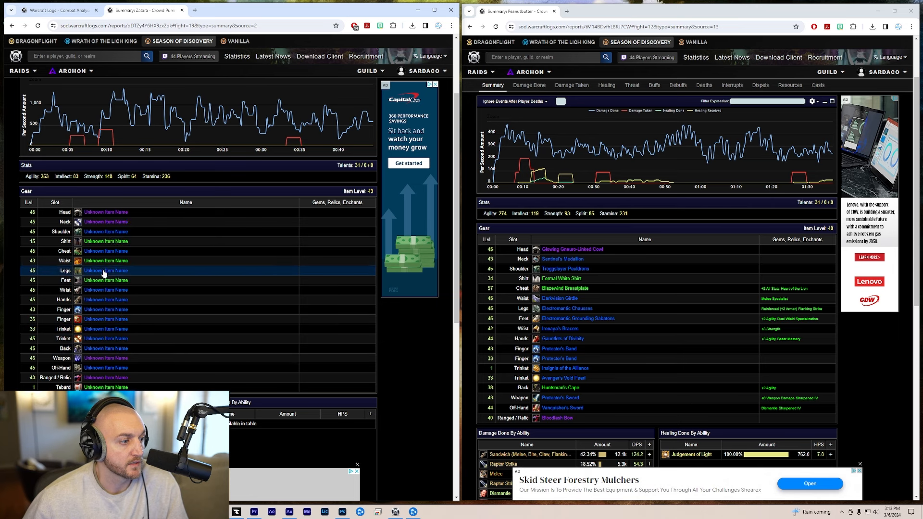
mouse_move(106, 232)
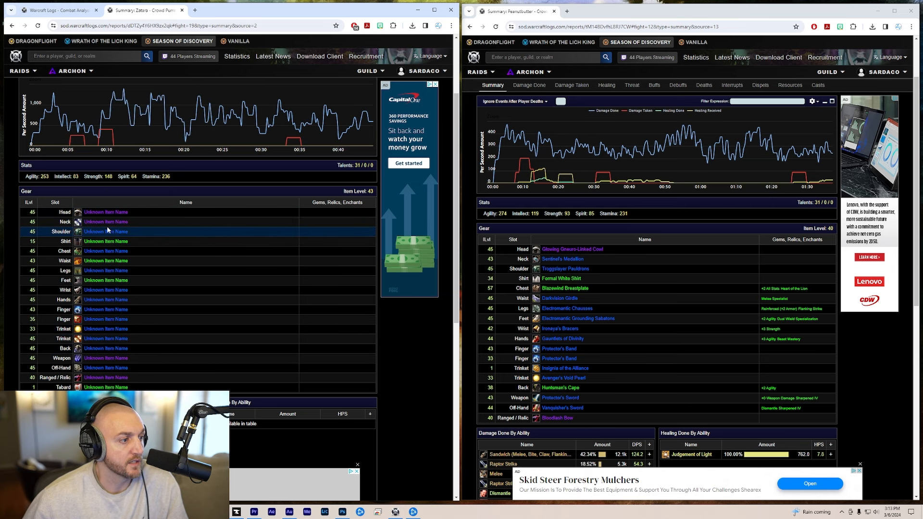
mouse_move(106, 222)
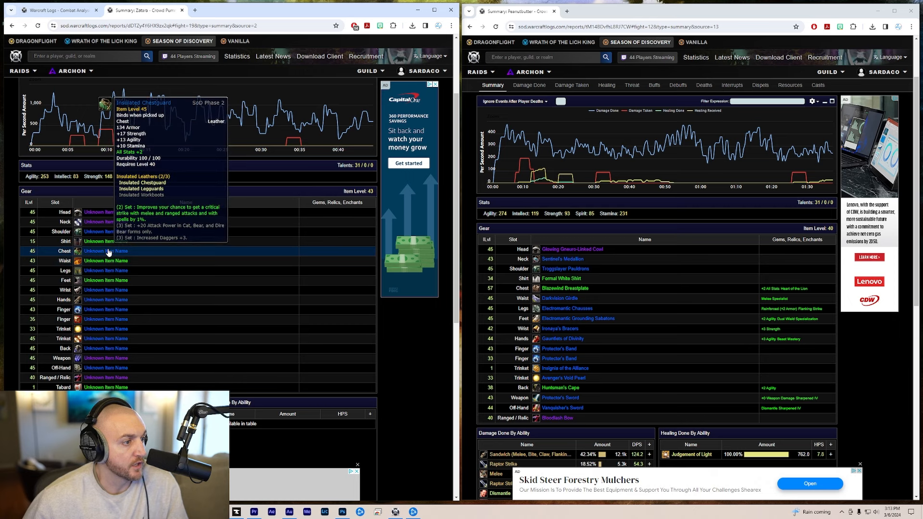
mouse_move(106, 261)
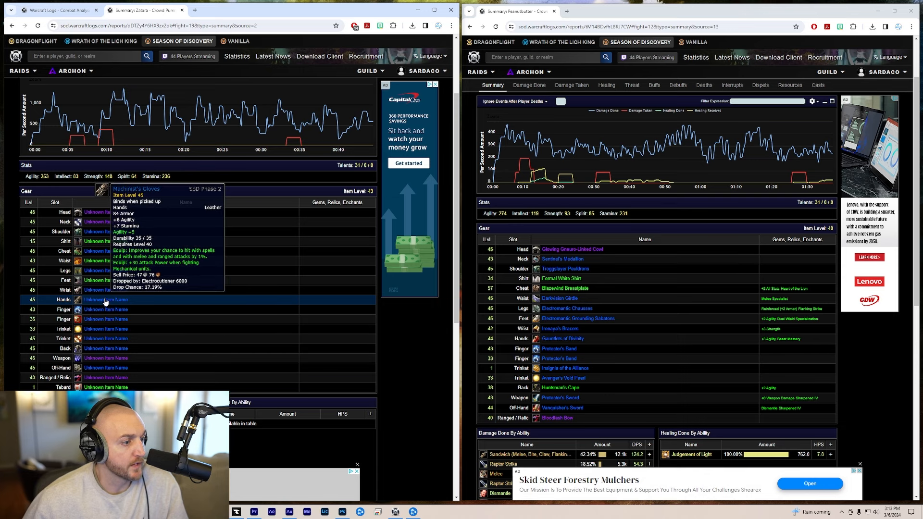
mouse_move(105, 329)
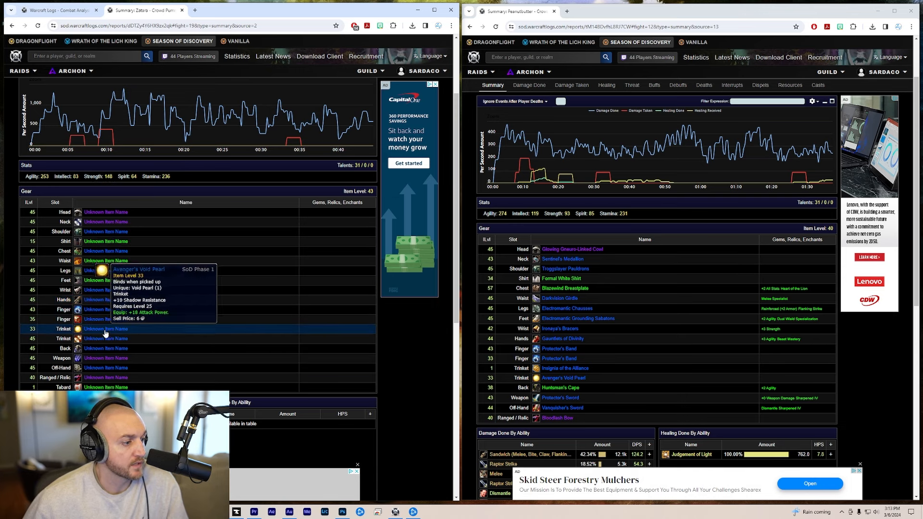
mouse_move(106, 348)
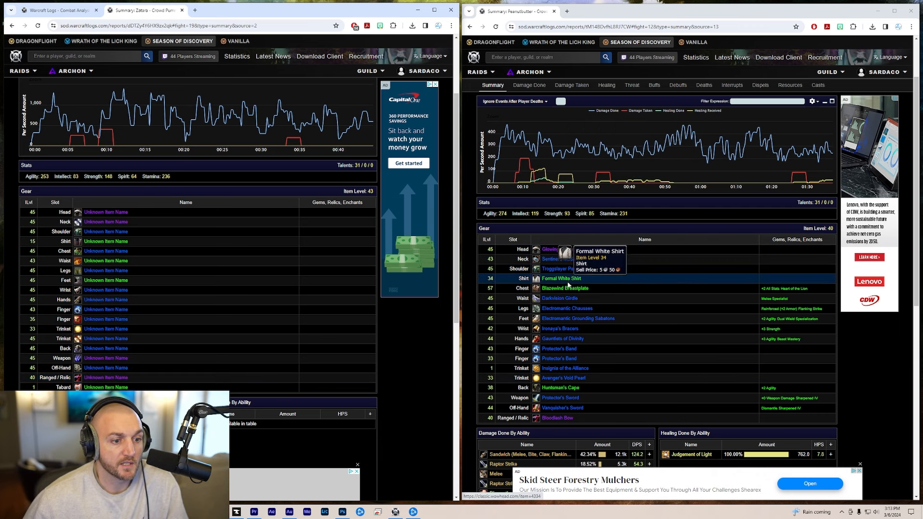
mouse_move(560, 298)
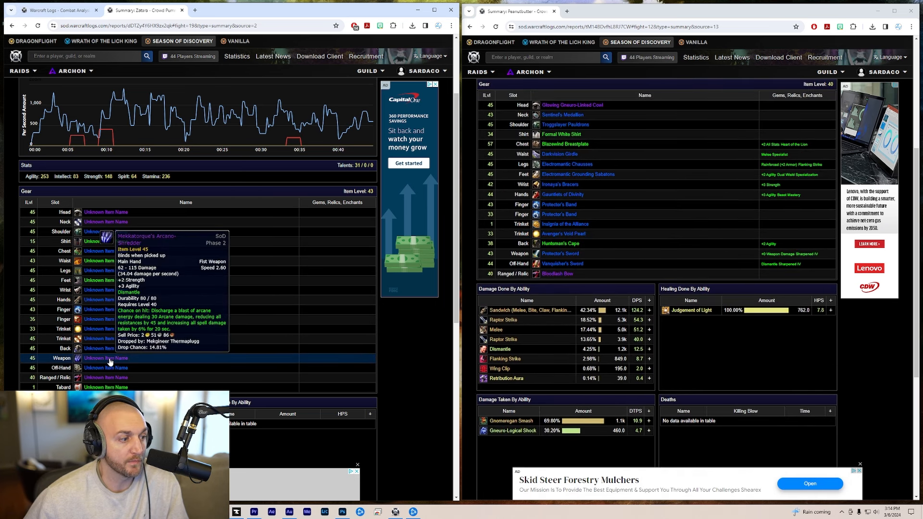
mouse_move(564, 224)
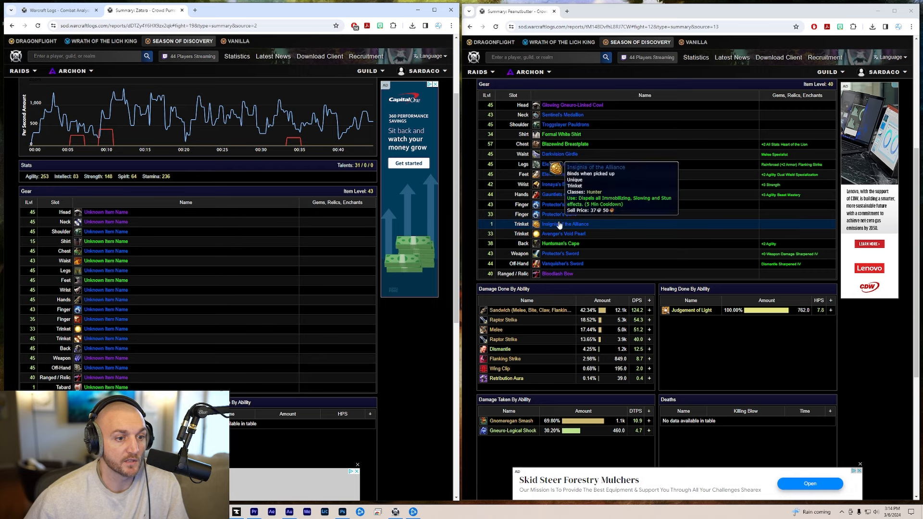
mouse_move(663, 393)
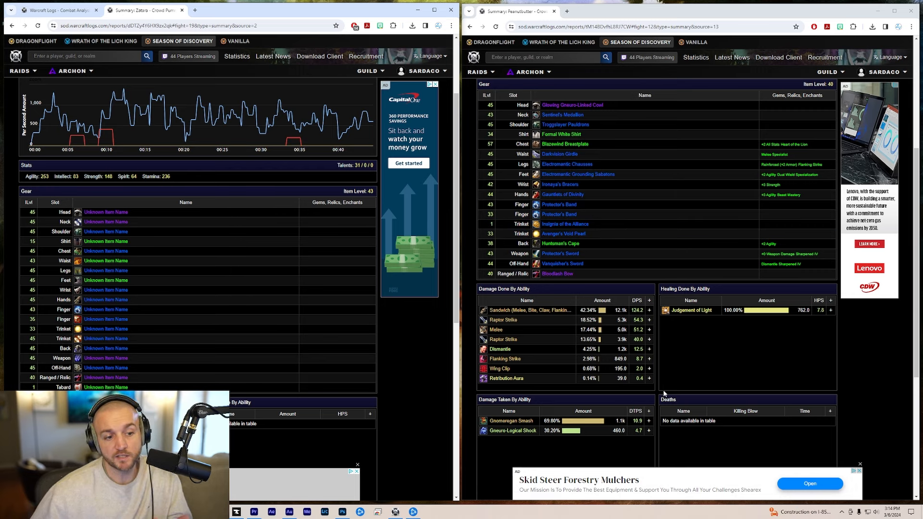
mouse_move(662, 365)
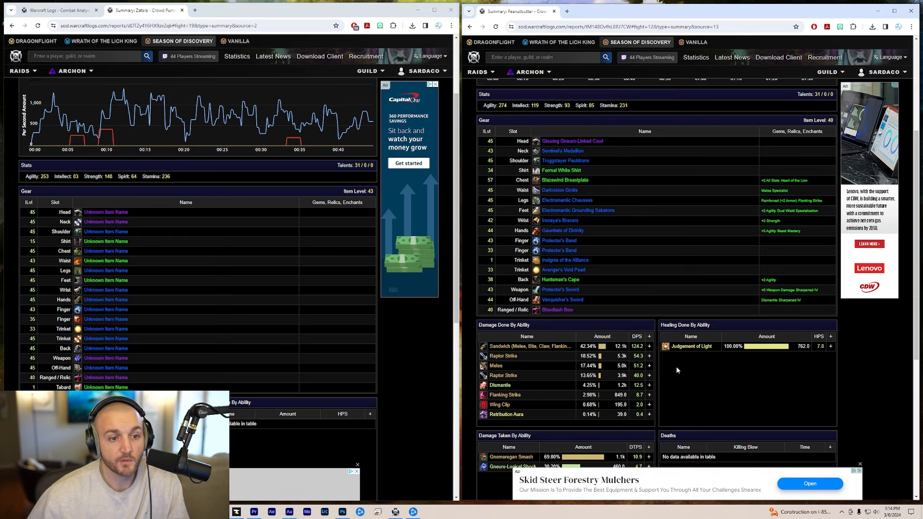
scroll(down, 3)
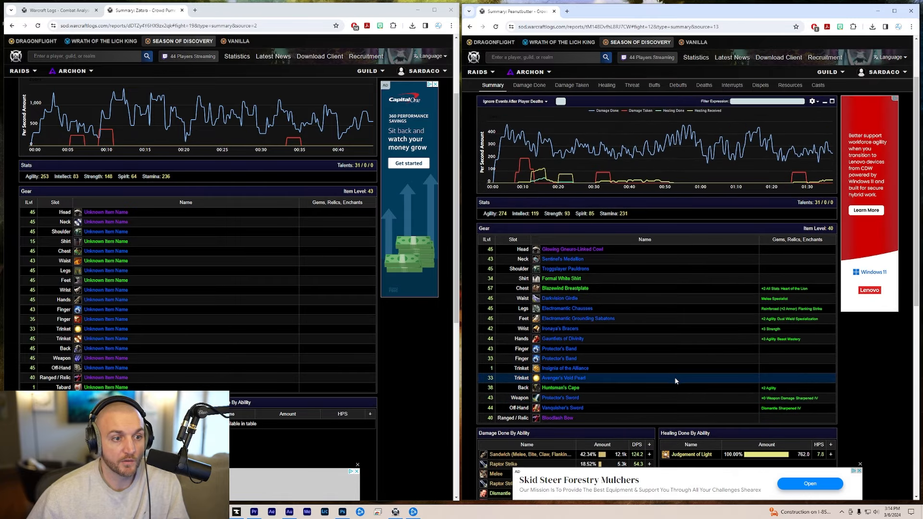
scroll(down, 3)
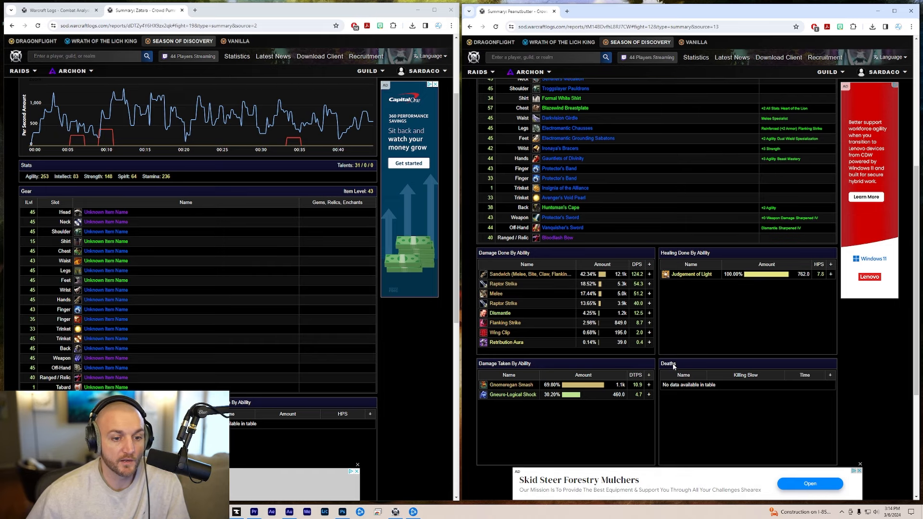
mouse_move(682, 349)
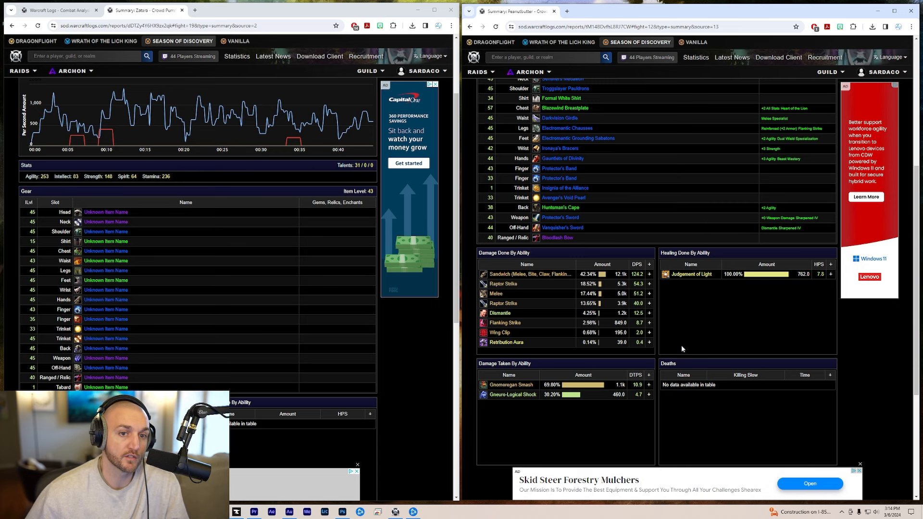
scroll(down, 3)
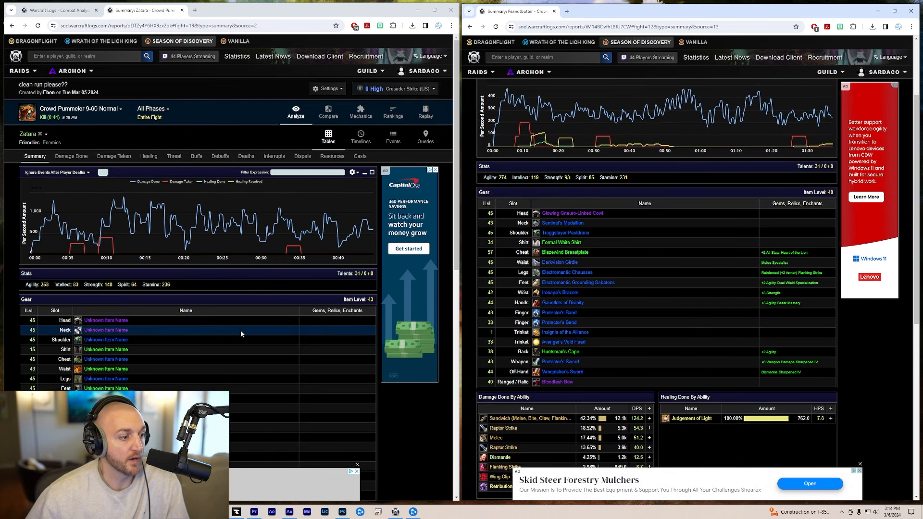
mouse_move(588, 231)
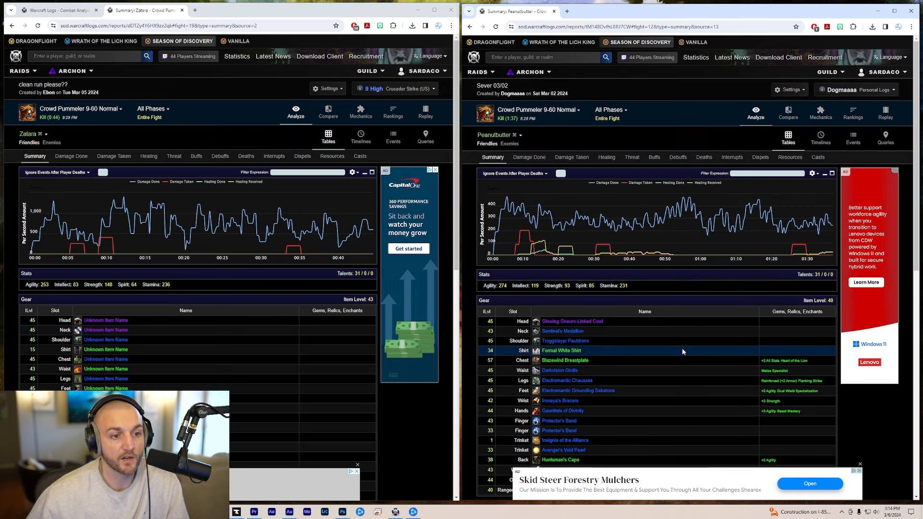
mouse_move(664, 384)
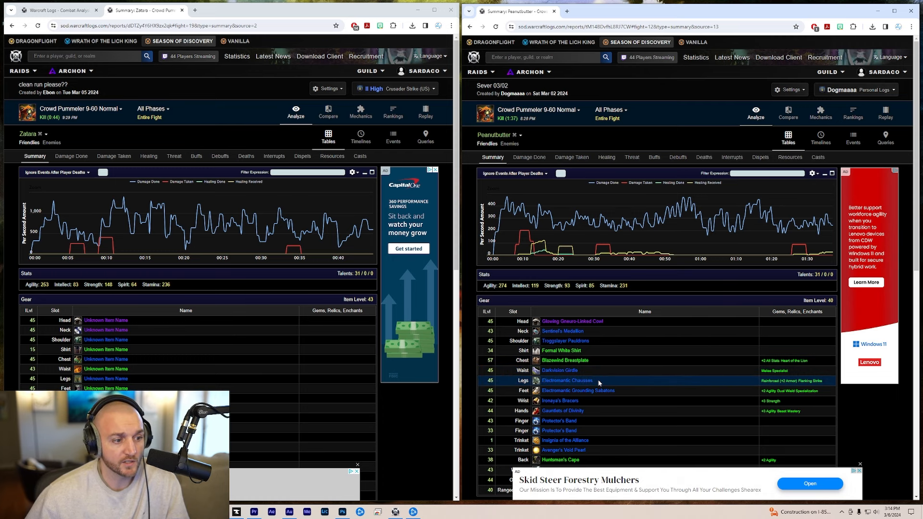
scroll(down, 3)
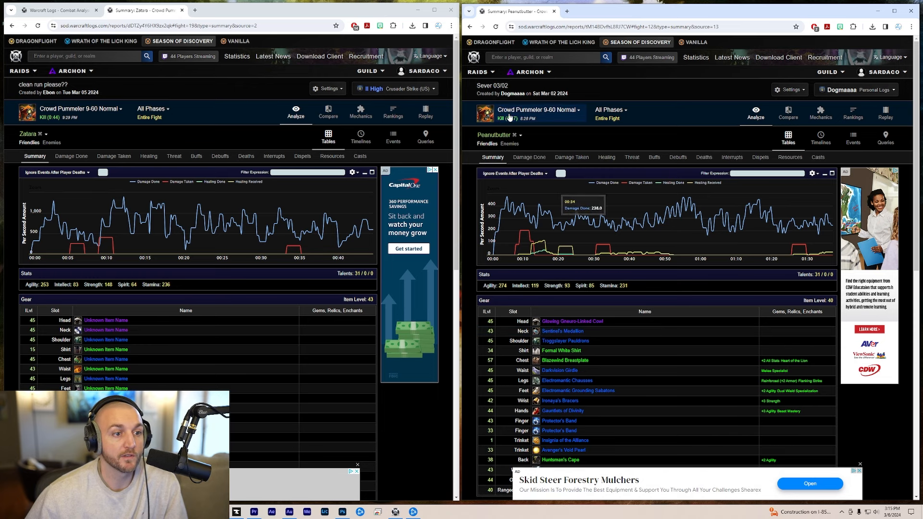
scroll(down, 3)
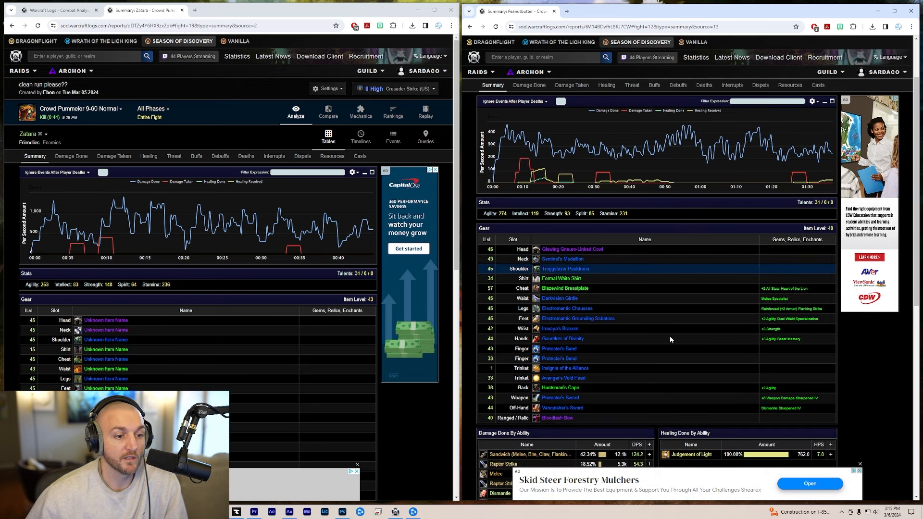
scroll(down, 3)
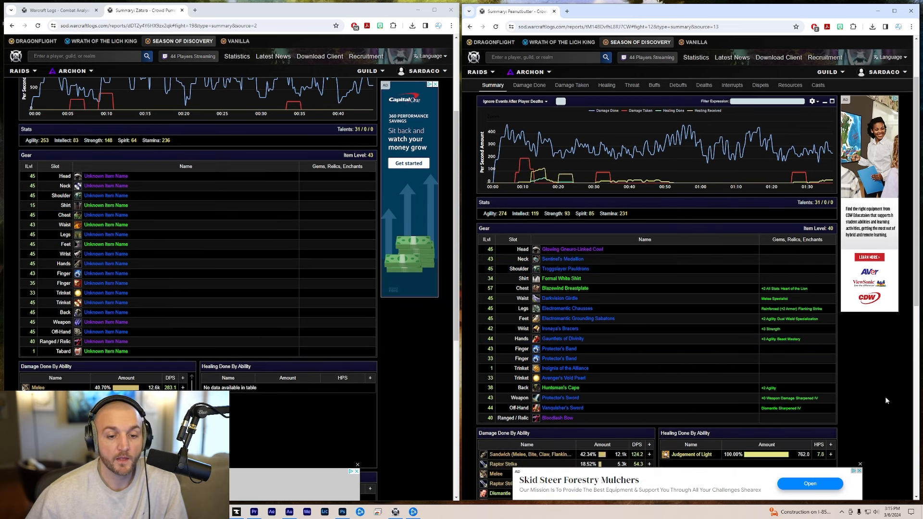